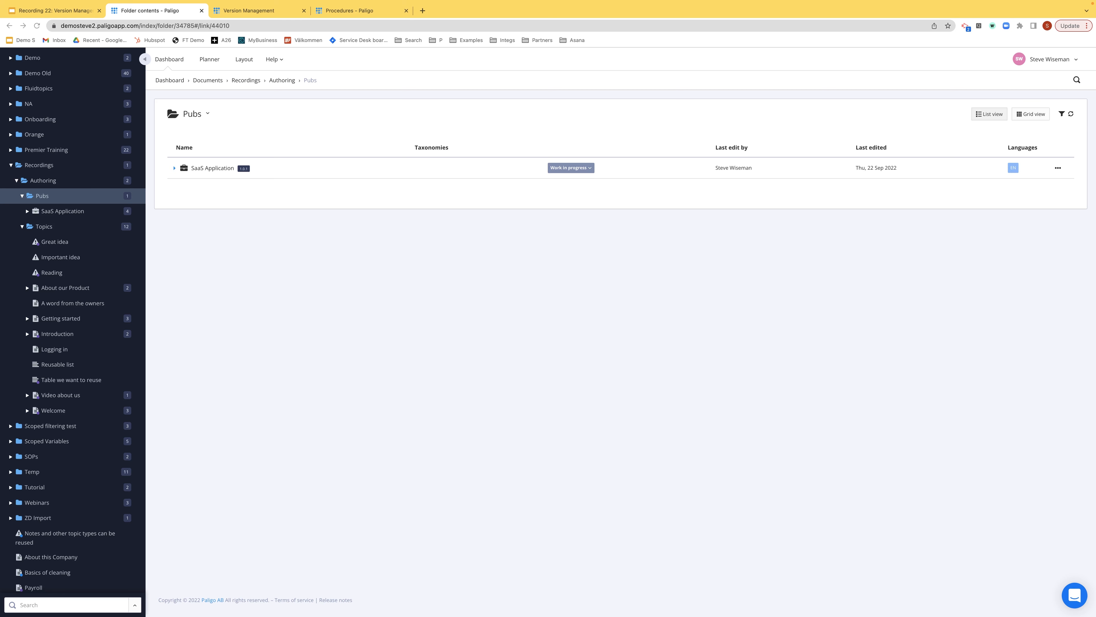
{"action": "mouse_move", "coordinate": [127, 186]}
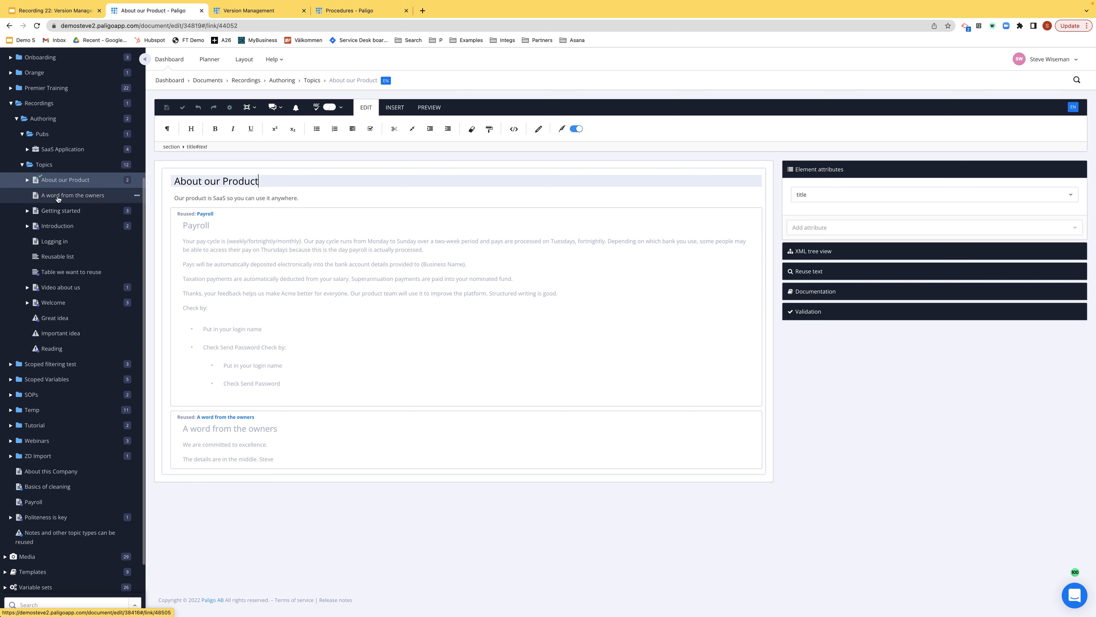
Bring up the A word from the owners topic from the Topics folder in the editor
{"action": "left_click", "coordinate": [72, 195]}
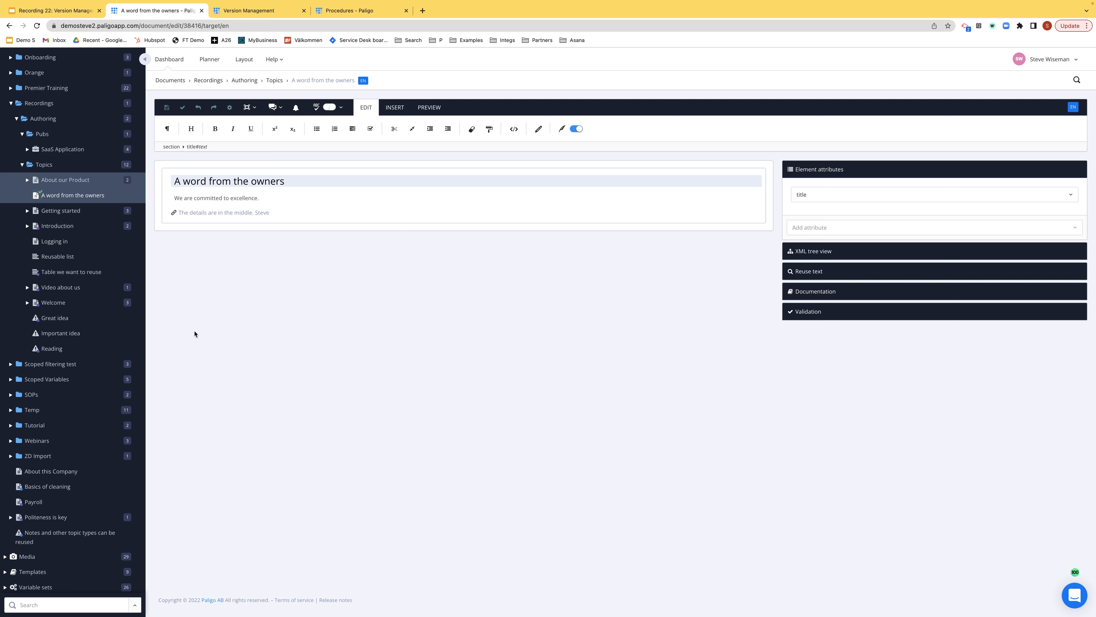
{"action": "left_click", "coordinate": [285, 181]}
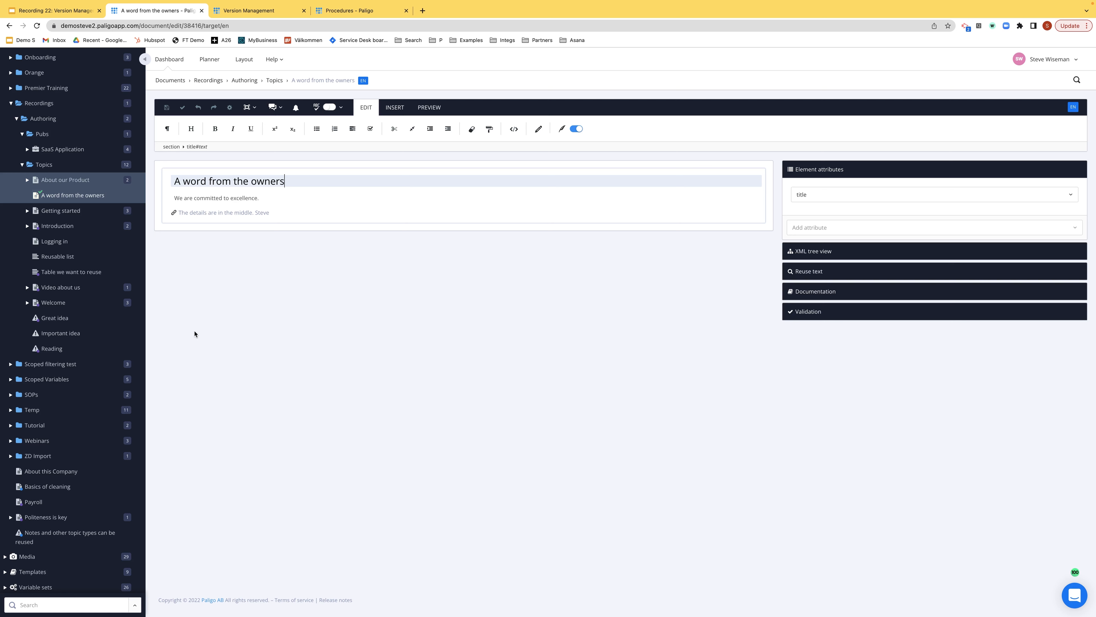
{"action": "right_click", "coordinate": [60, 210]}
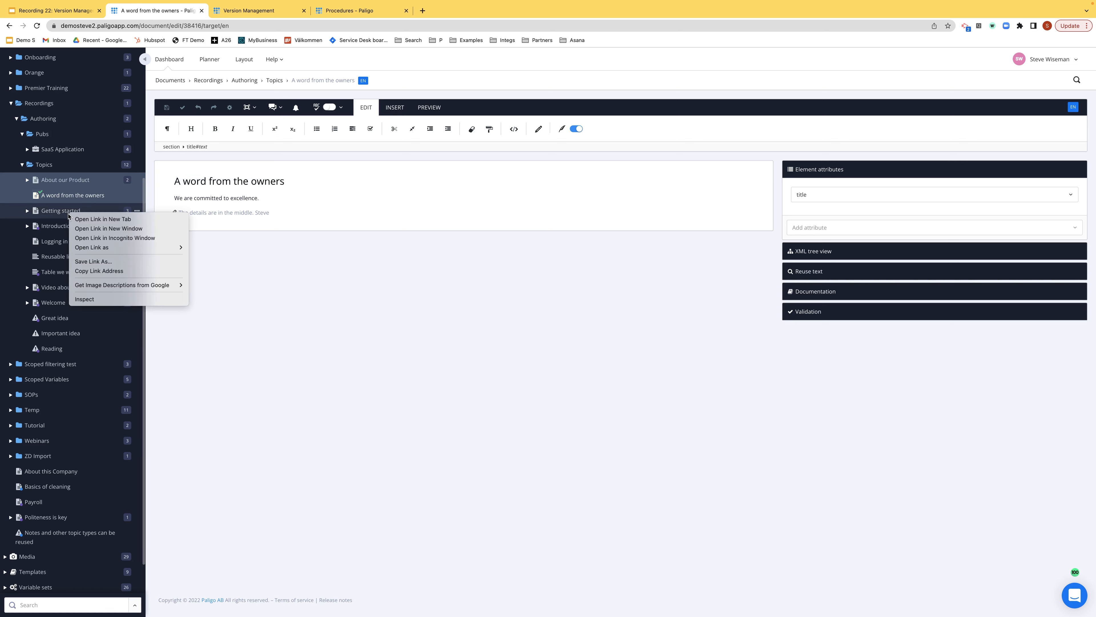
{"action": "mouse_move", "coordinate": [102, 218]}
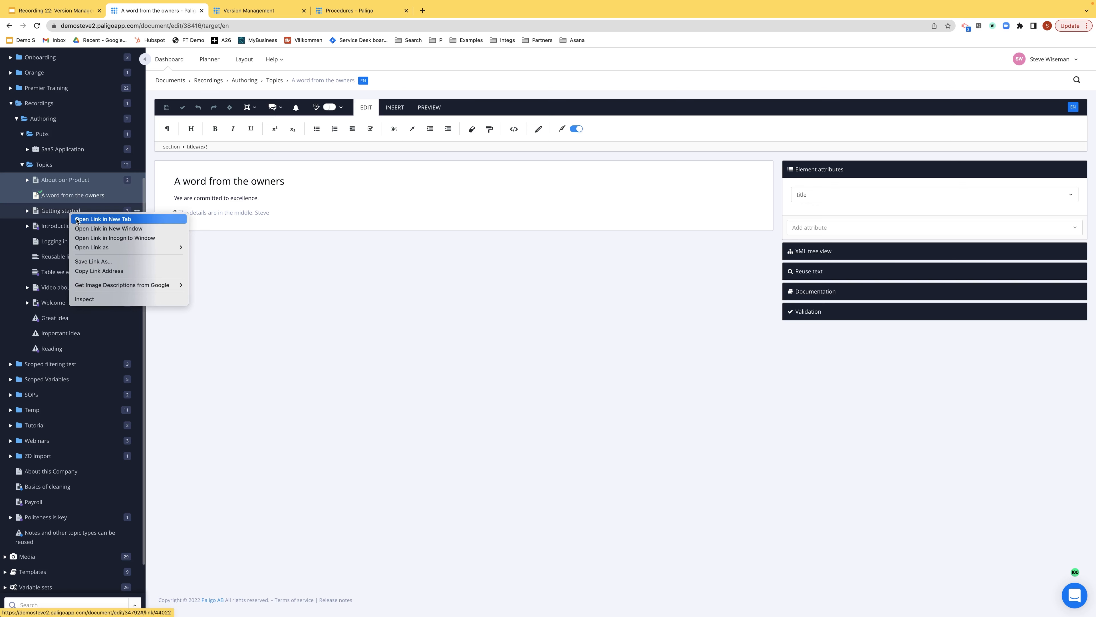
{"action": "left_click", "coordinate": [103, 218]}
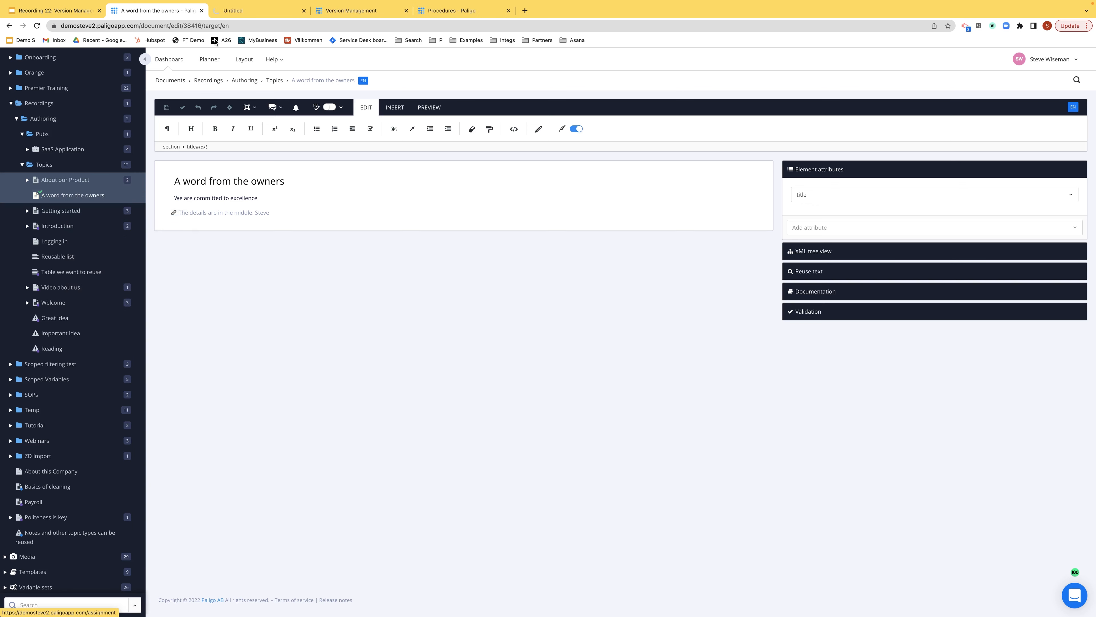
{"action": "left_click", "coordinate": [256, 10]}
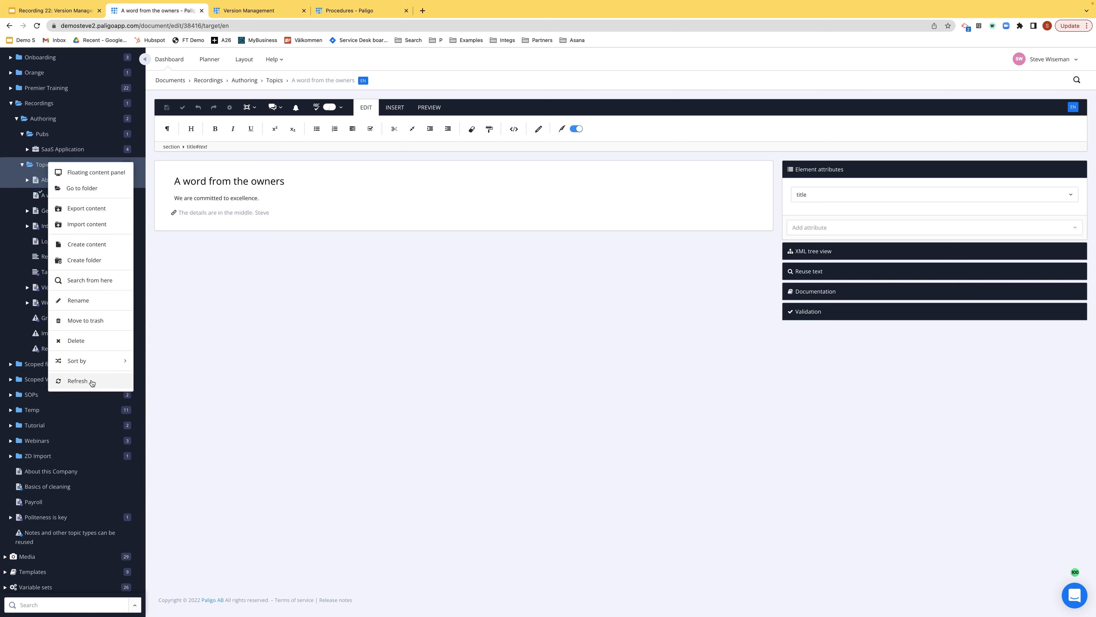
{"action": "left_click", "coordinate": [183, 370]}
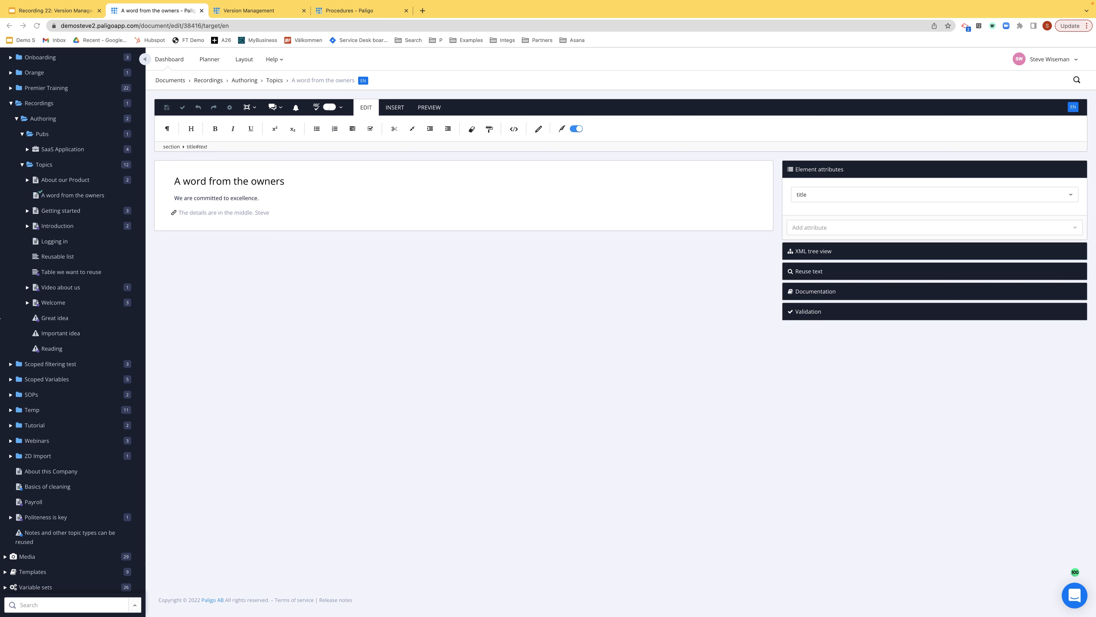
{"action": "mouse_move", "coordinate": [322, 348]}
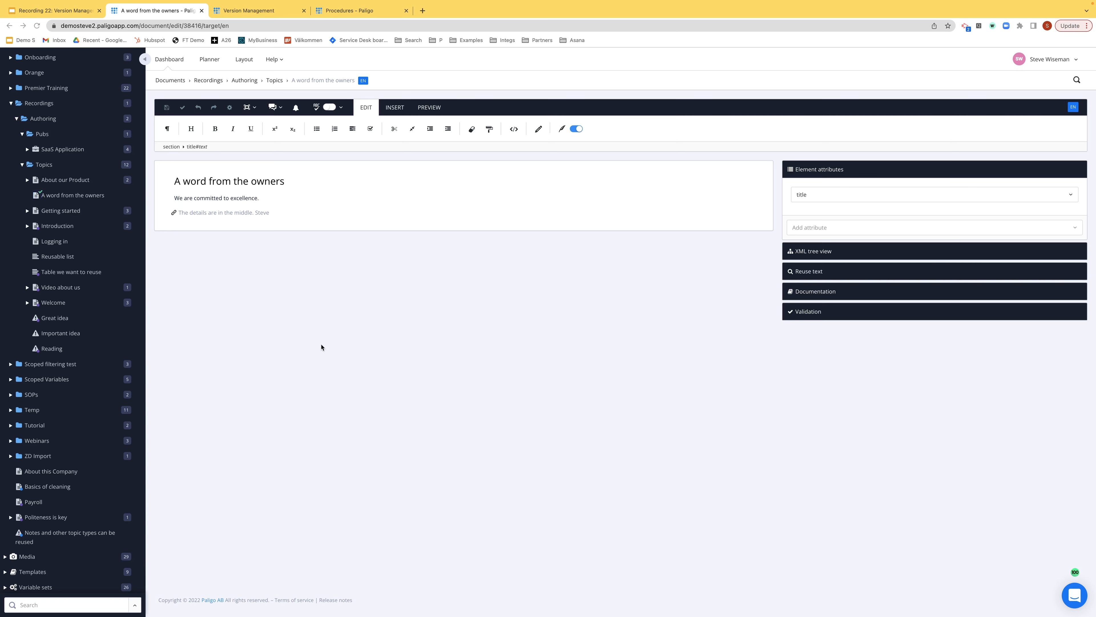
{"action": "mouse_move", "coordinate": [42, 169]}
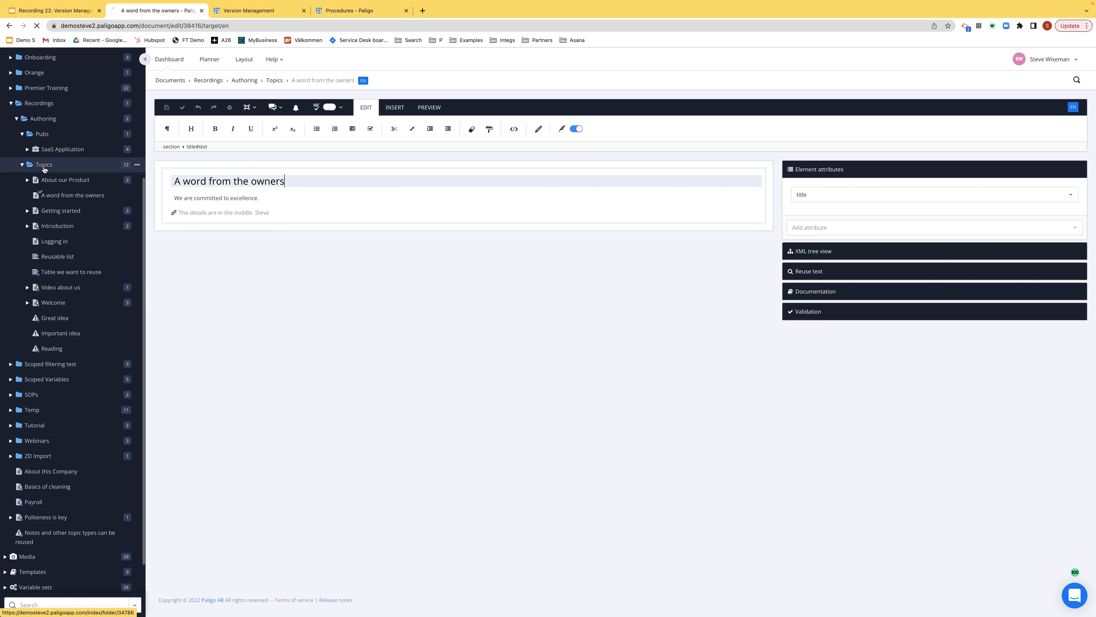
Show the Topics folder listing with the twelve topics' statuses and edit dates
{"action": "left_click", "coordinate": [43, 165]}
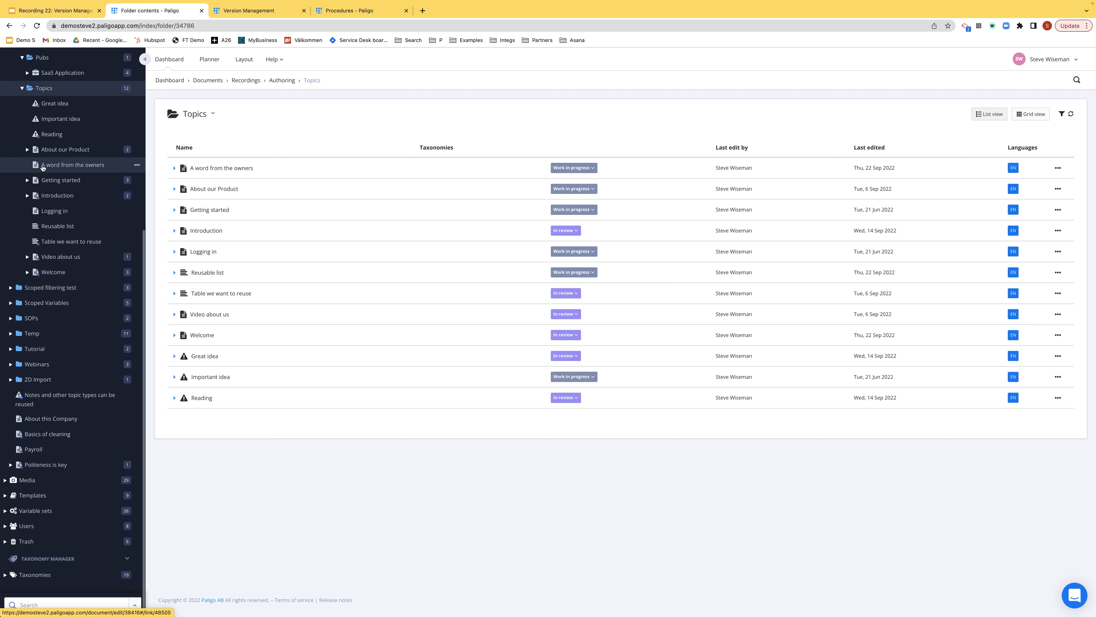
{"action": "mouse_move", "coordinate": [147, 176]}
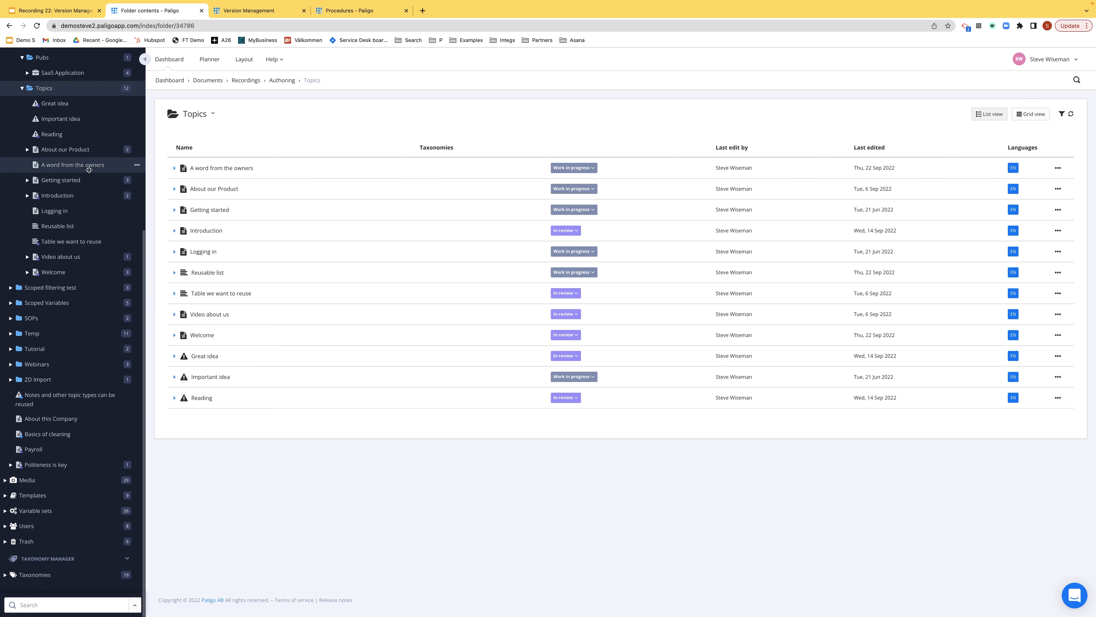
Reopen A word from the owners for editing and show its actions menu with Check in
{"action": "left_click", "coordinate": [221, 167]}
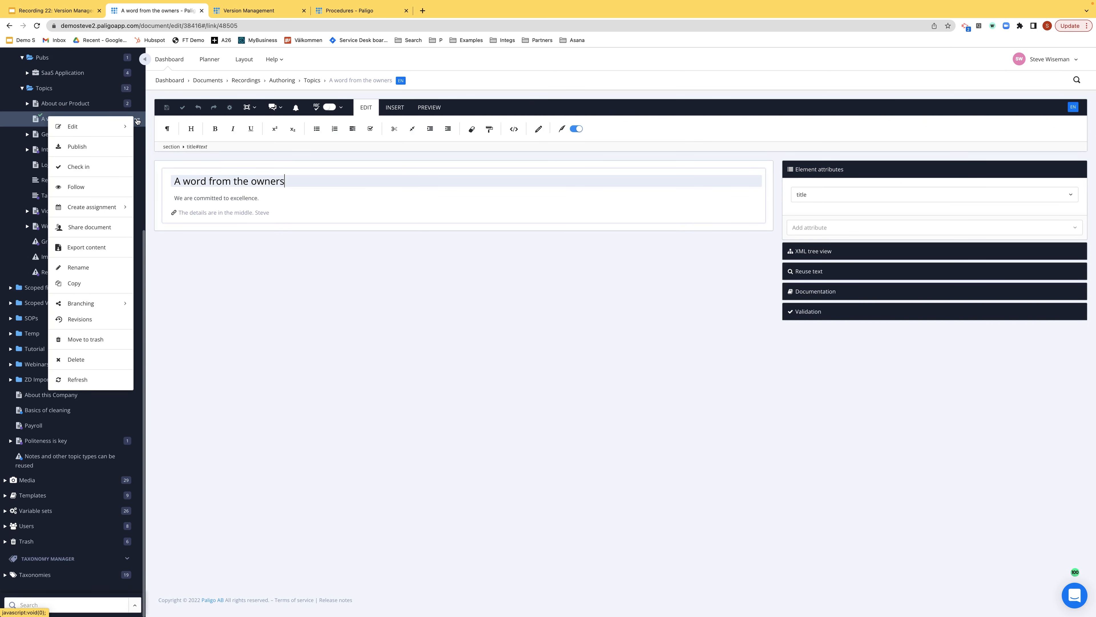
{"action": "mouse_move", "coordinate": [78, 166]}
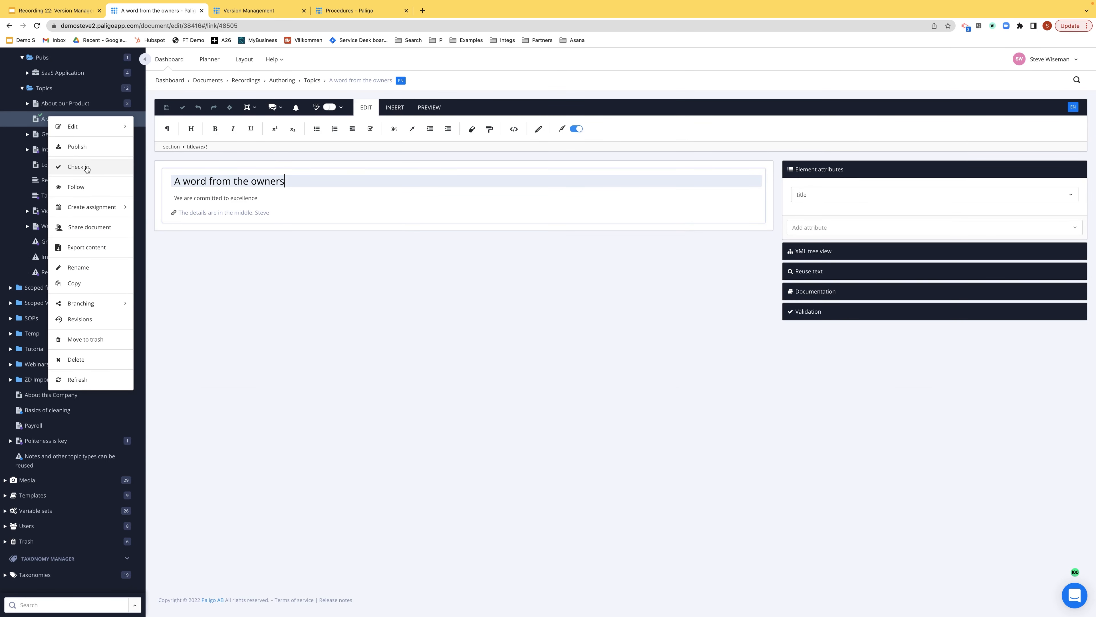
{"action": "mouse_move", "coordinate": [79, 168]}
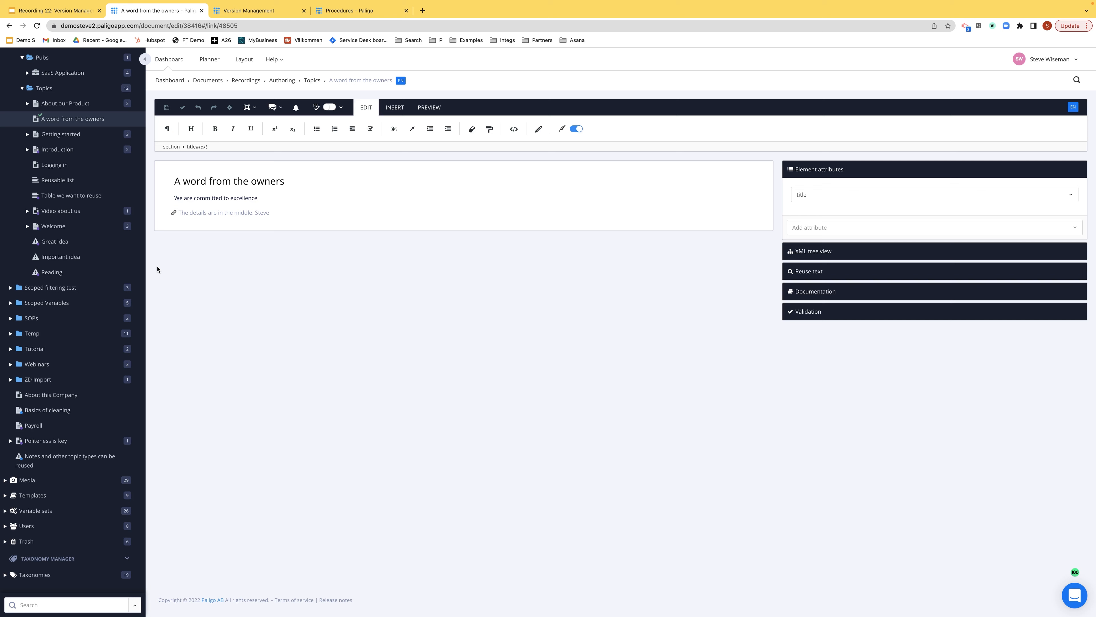
Show the Welcome topic's revision overview listing its seven past revisions
{"action": "left_click", "coordinate": [137, 228]}
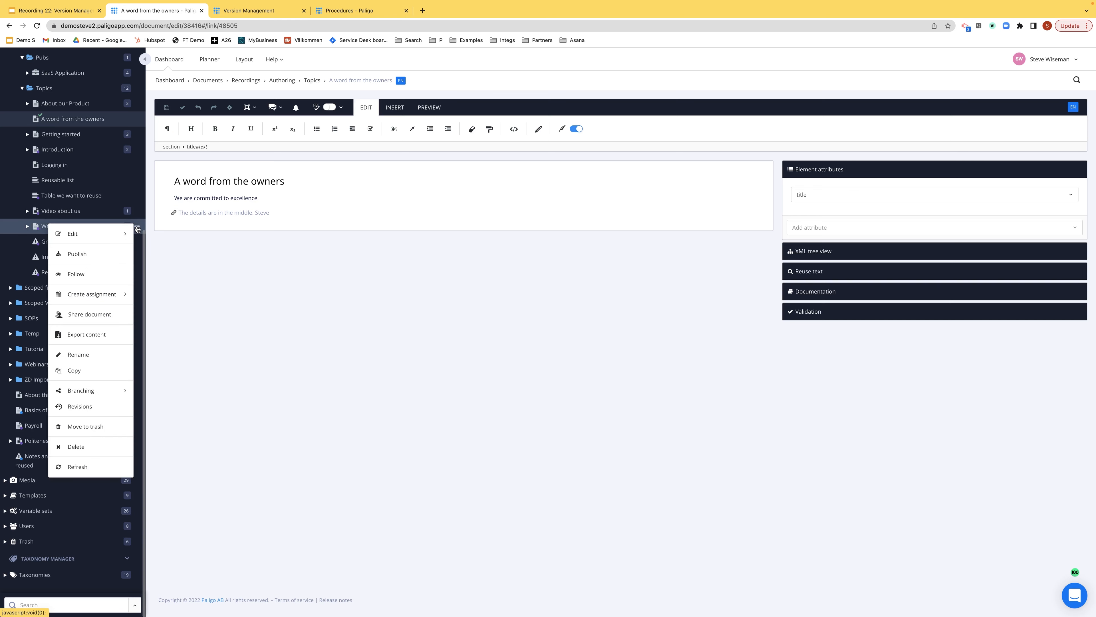
{"action": "mouse_move", "coordinate": [80, 390]}
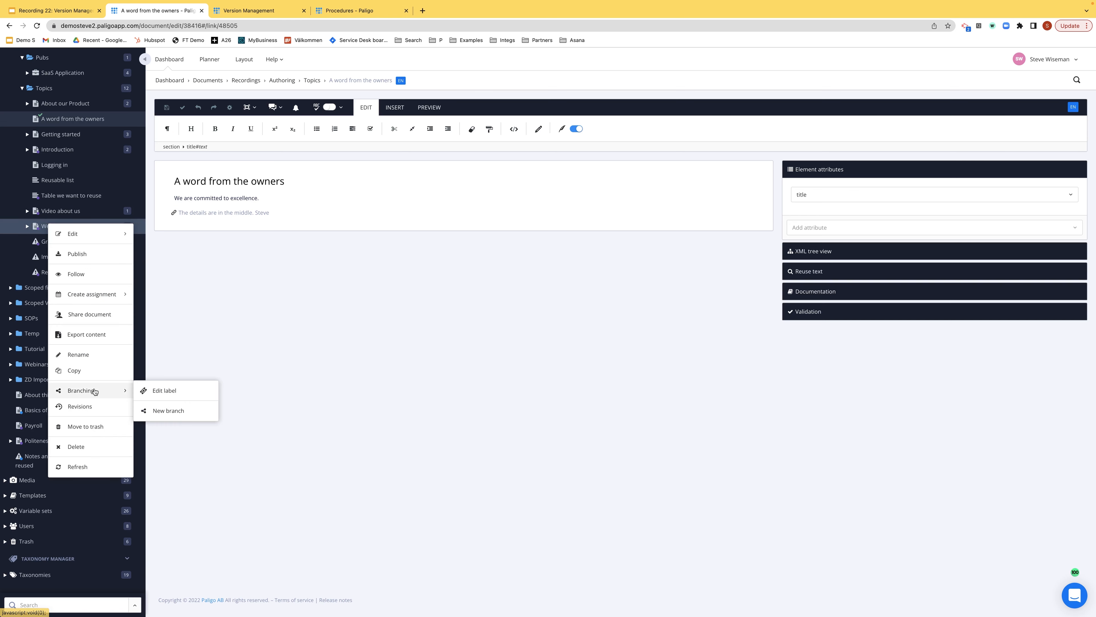
{"action": "left_click", "coordinate": [78, 406]}
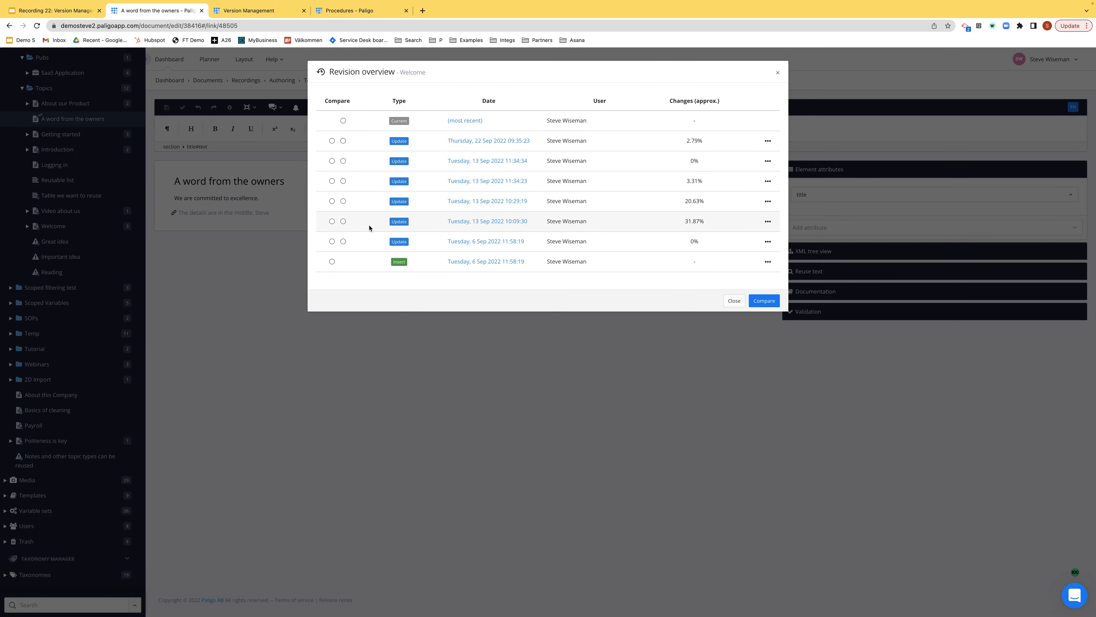
{"action": "mouse_move", "coordinate": [487, 161]}
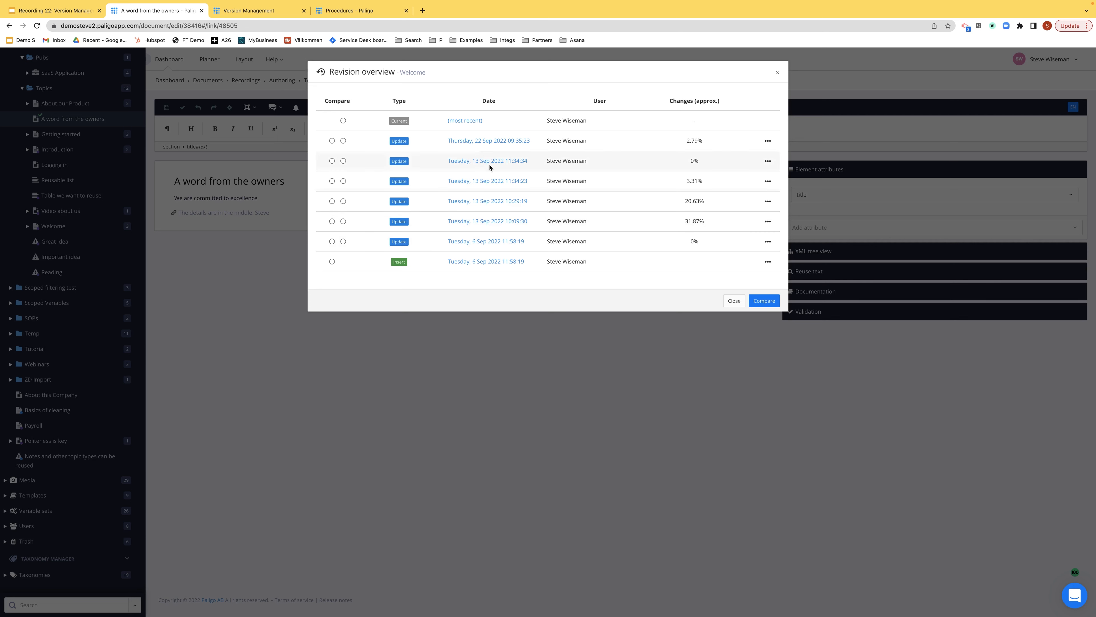
Show the Preview, Revert, Create new document, Download and Delete options for the 22 Sep 2022 revision
{"action": "left_click", "coordinate": [766, 140]}
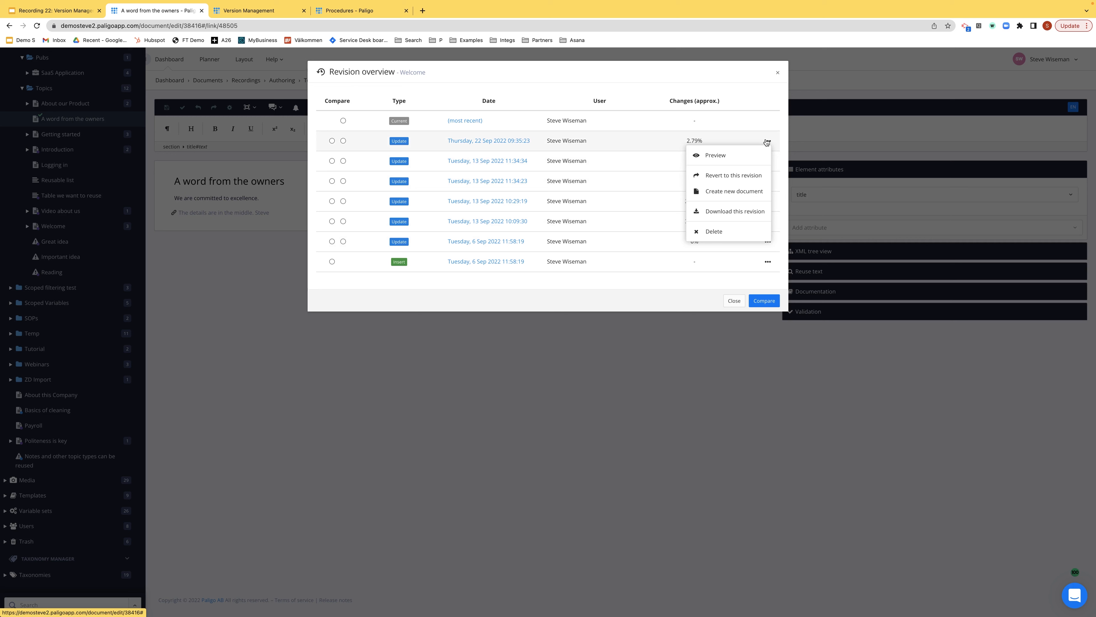
{"action": "left_click", "coordinate": [714, 155]}
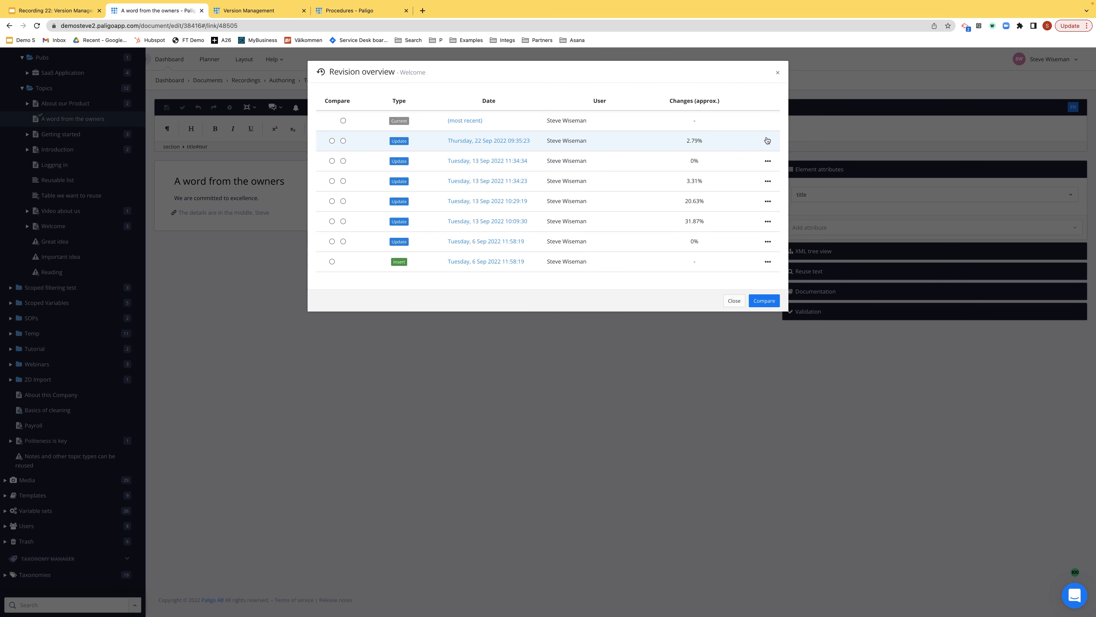
{"action": "left_click", "coordinate": [766, 140]}
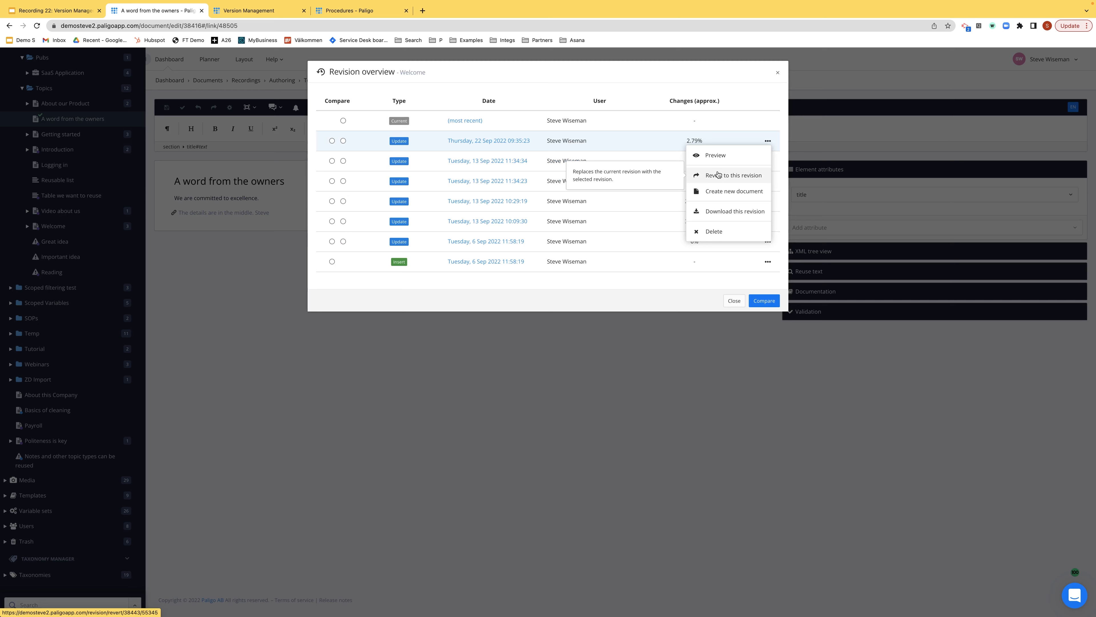
{"action": "mouse_move", "coordinate": [721, 175]}
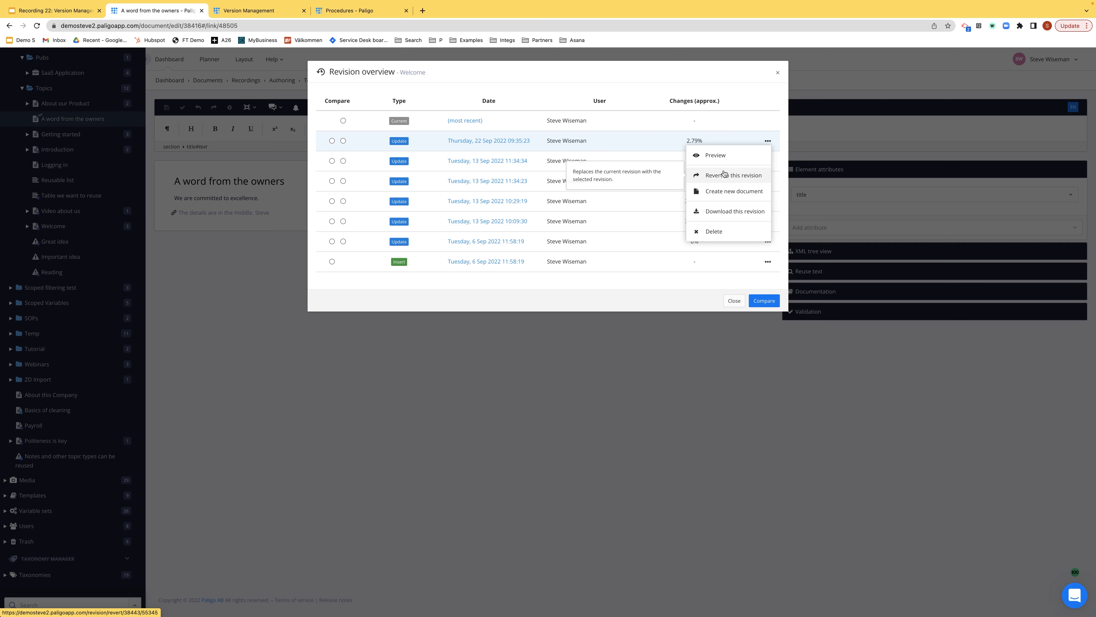
{"action": "mouse_move", "coordinate": [734, 191]}
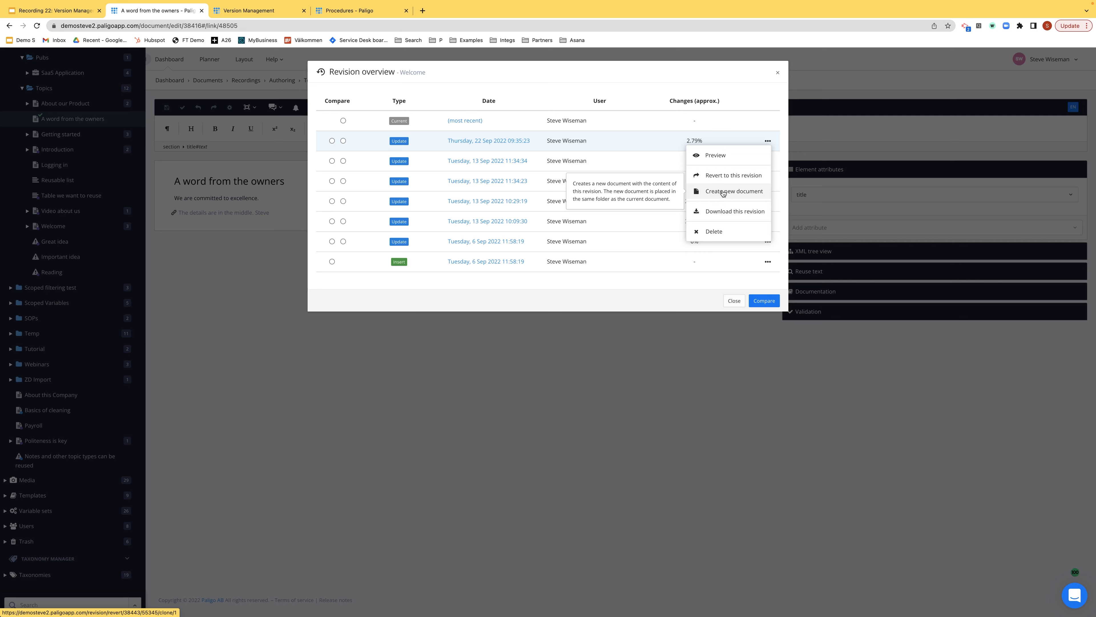
{"action": "mouse_move", "coordinate": [734, 211]}
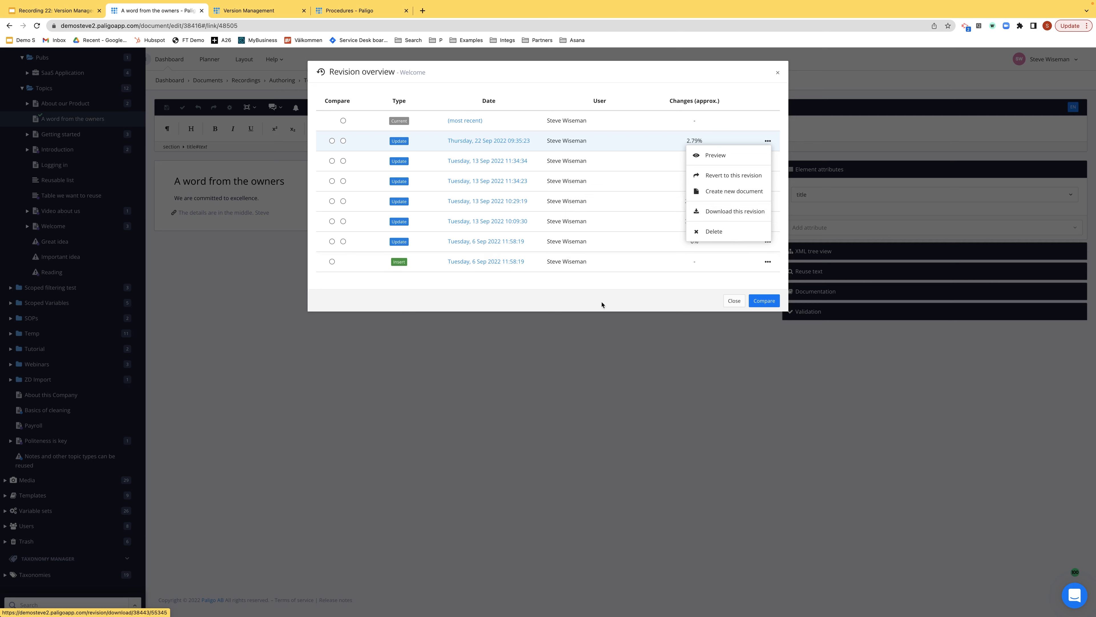
{"action": "left_click", "coordinate": [420, 235]}
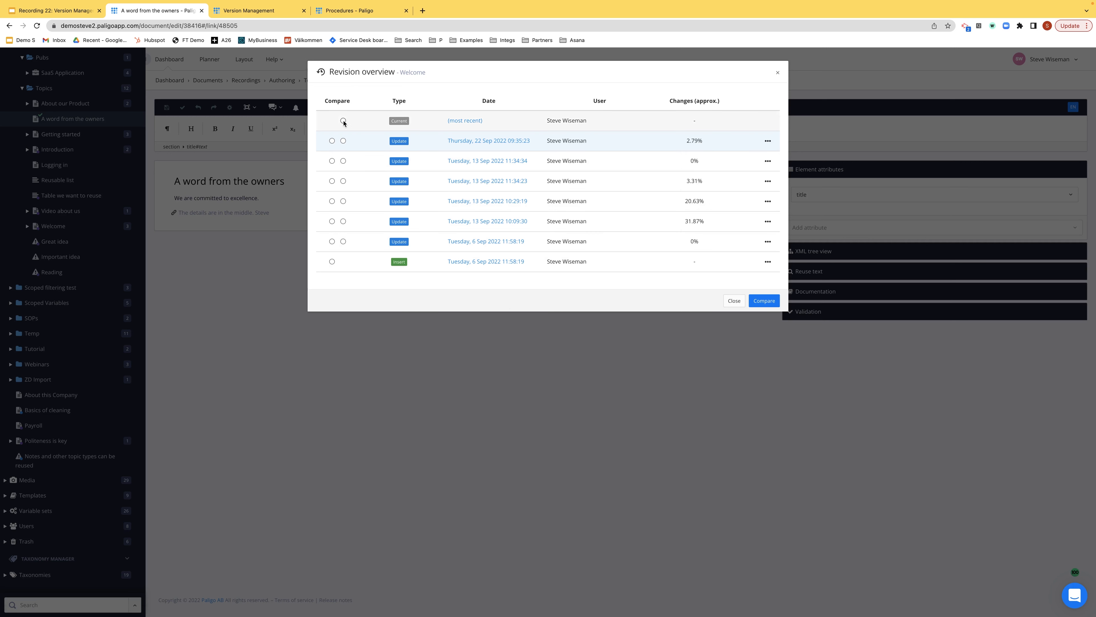
{"action": "left_click", "coordinate": [343, 121]}
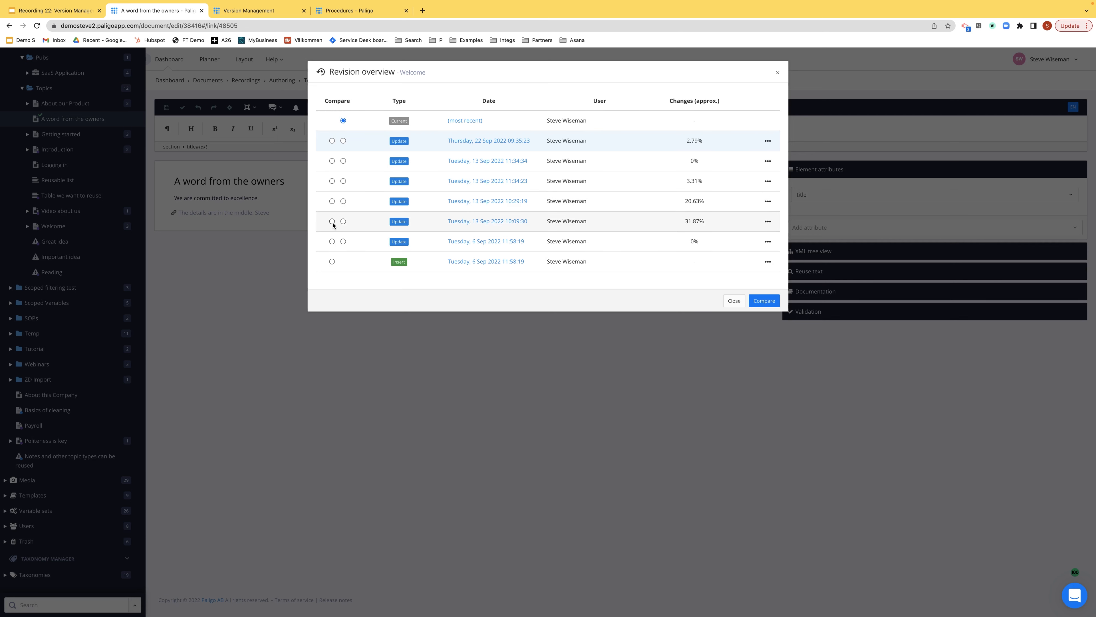
{"action": "left_click", "coordinate": [332, 222]}
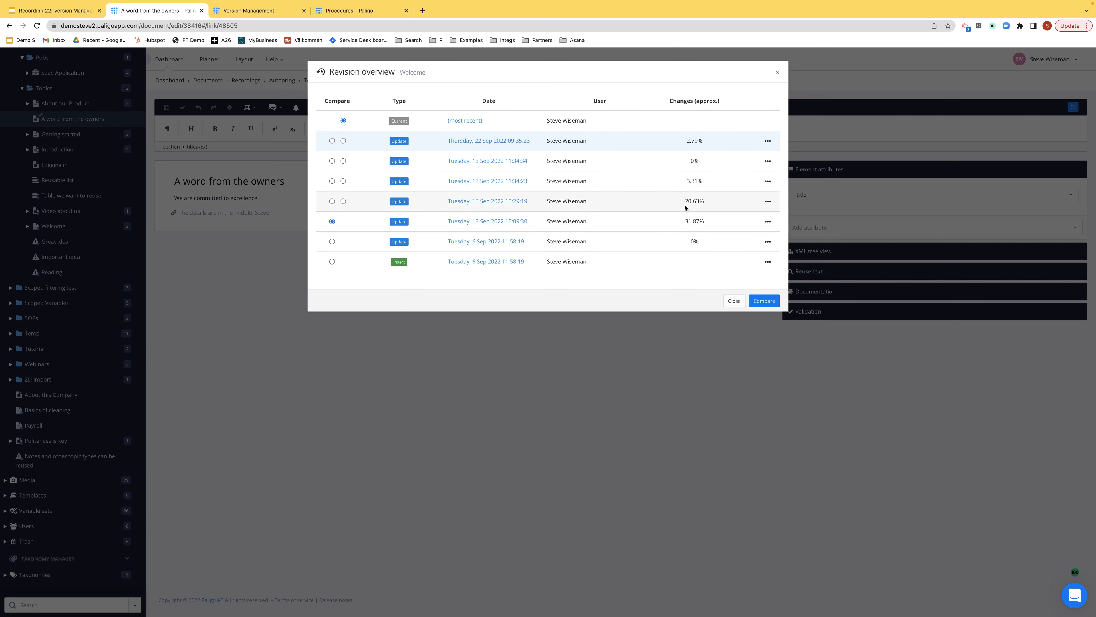
{"action": "mouse_move", "coordinate": [694, 210]}
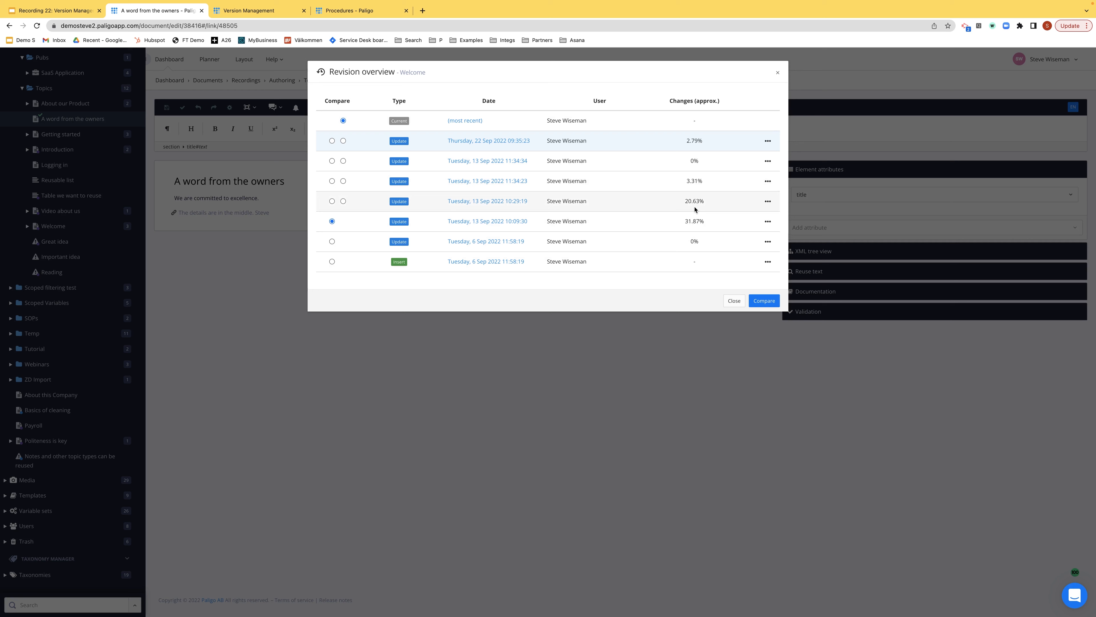
{"action": "mouse_move", "coordinate": [694, 209]}
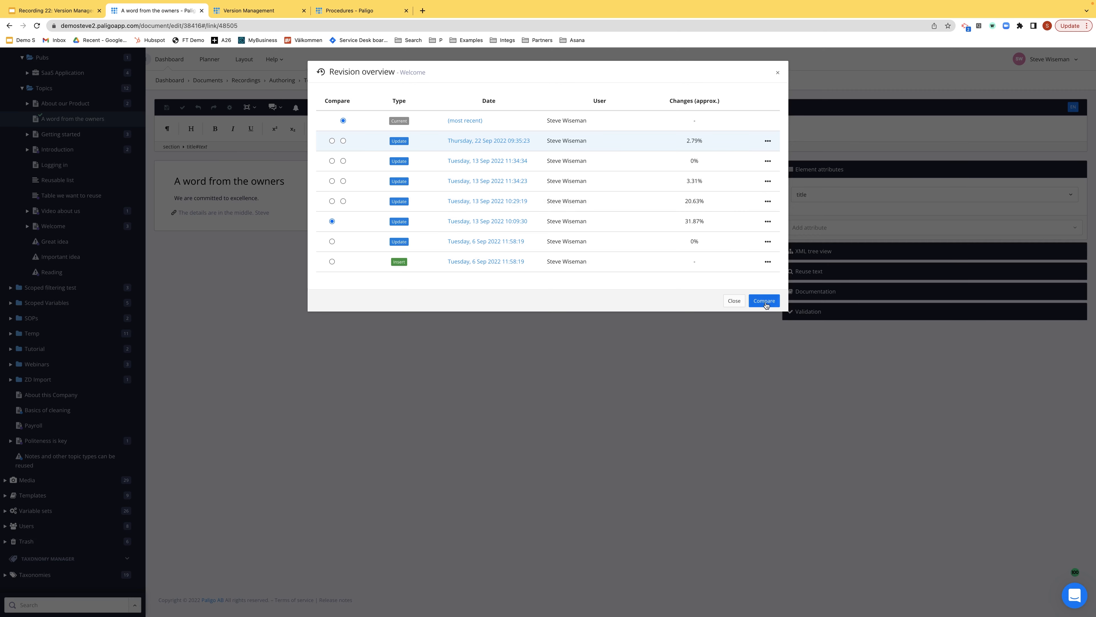
{"action": "left_click", "coordinate": [764, 301]}
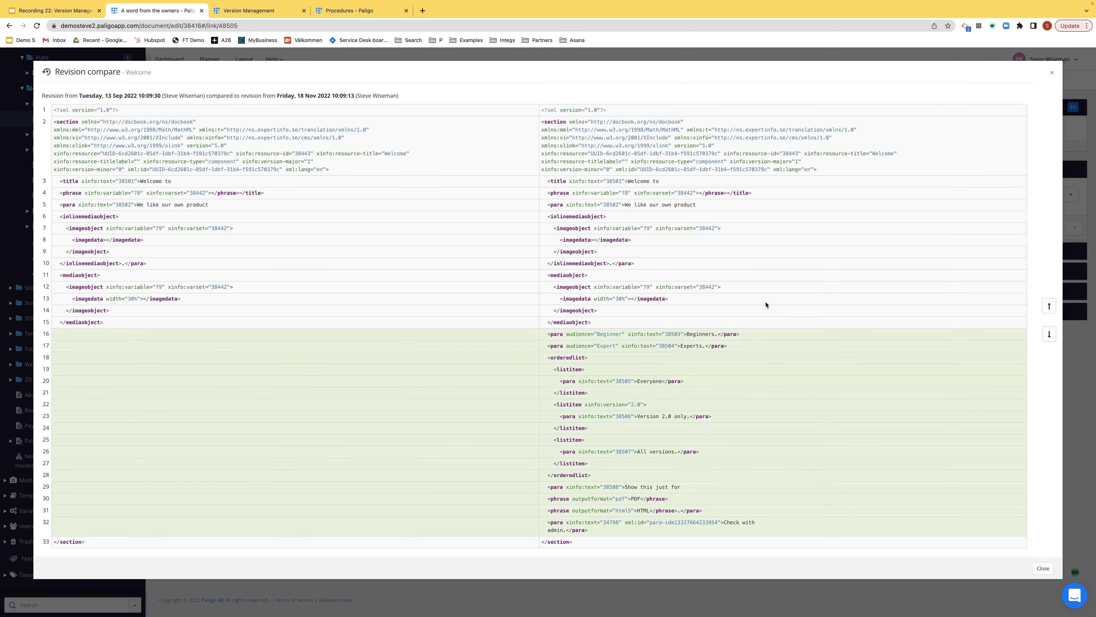
{"action": "mouse_move", "coordinate": [760, 387]}
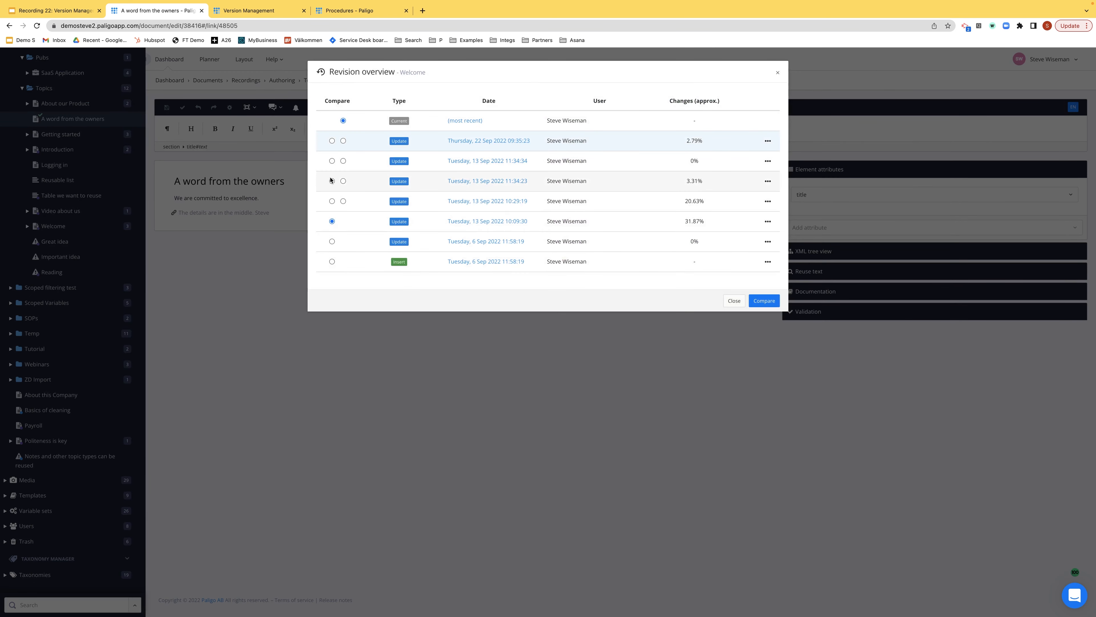
{"action": "left_click", "coordinate": [331, 200]}
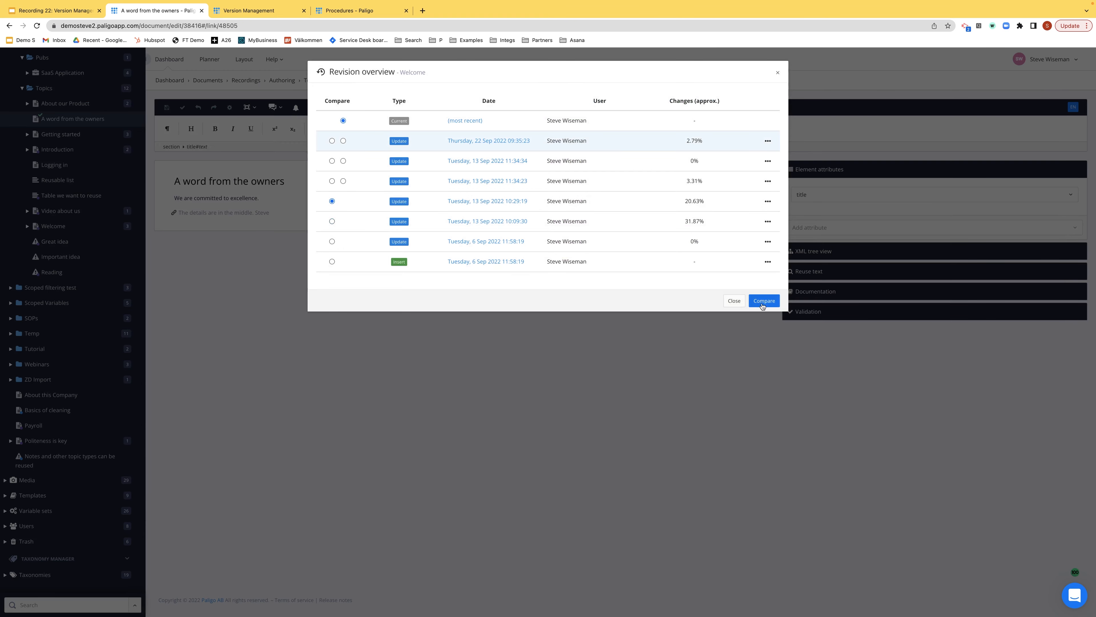
{"action": "left_click", "coordinate": [763, 300]}
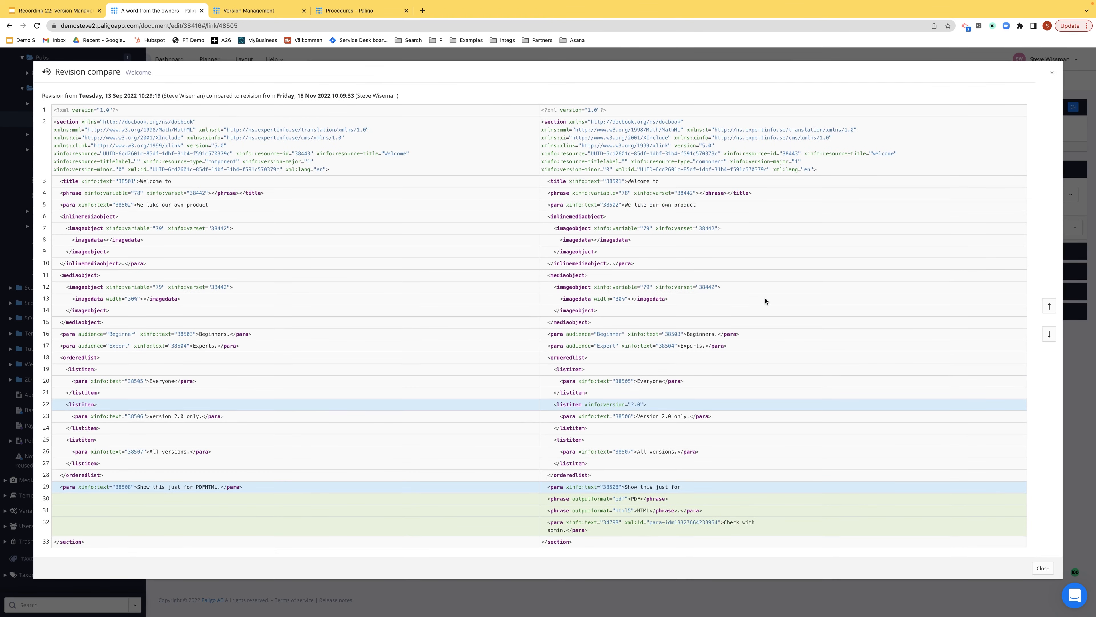
{"action": "mouse_move", "coordinate": [670, 408]}
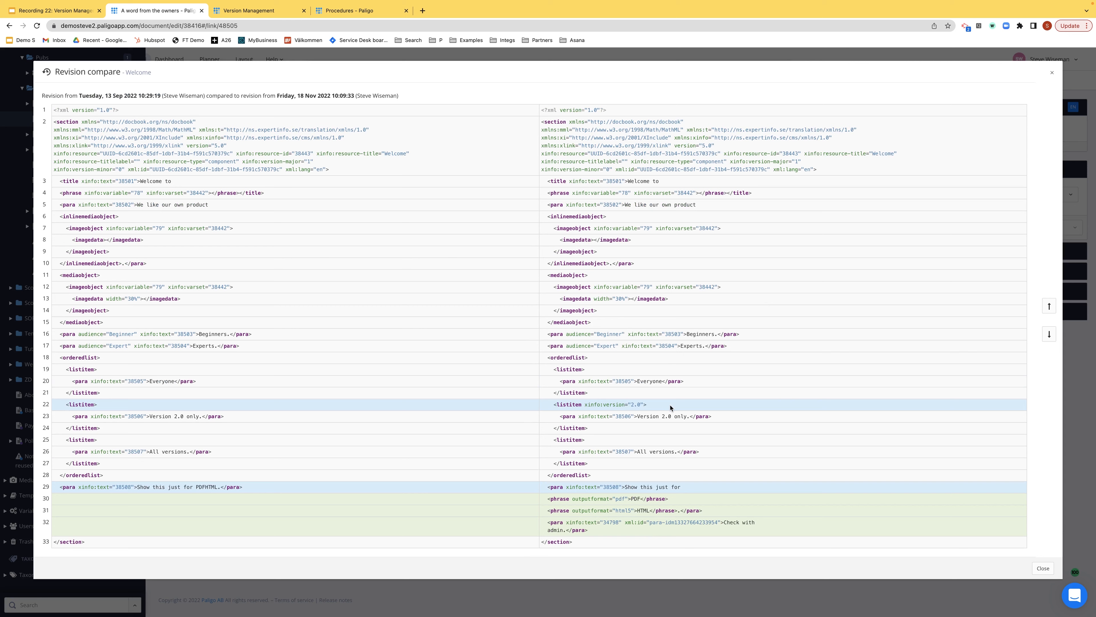
{"action": "mouse_move", "coordinate": [692, 508]}
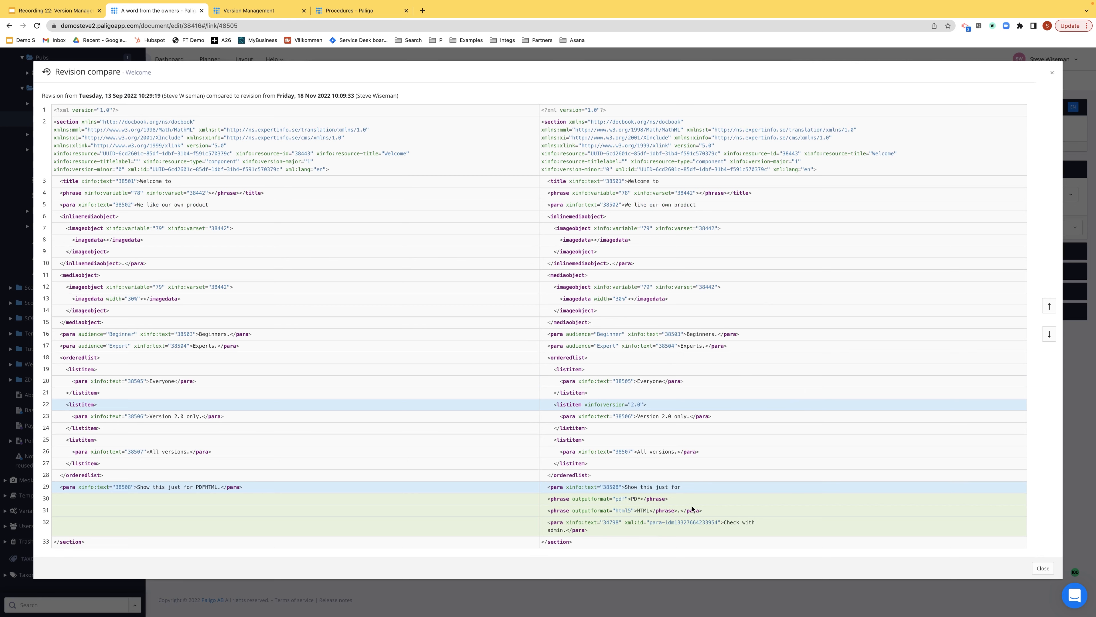
{"action": "mouse_move", "coordinate": [732, 514]}
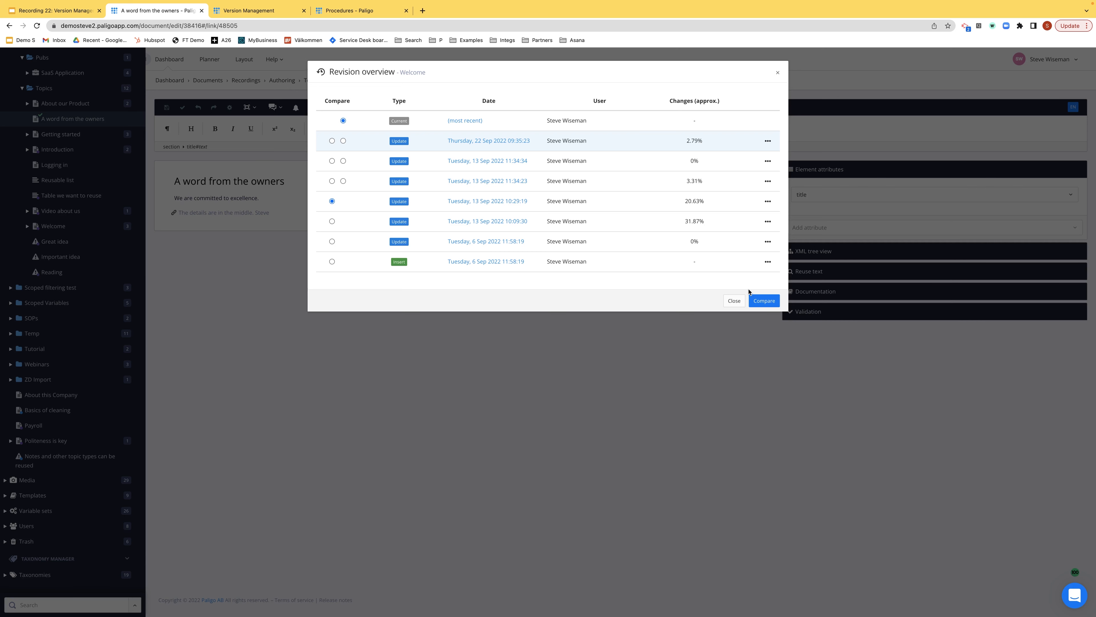
Append 'Today is a great day.' to the owners' paragraph and save the topic
{"action": "left_click", "coordinate": [733, 300]}
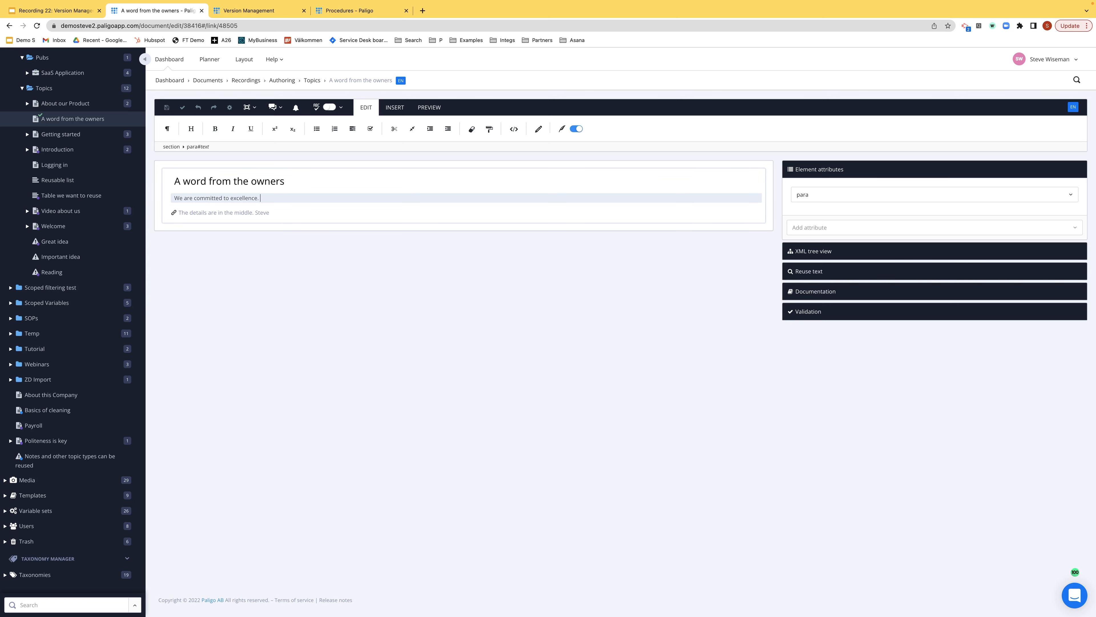
{"action": "type", "text": "Today is a great da"}
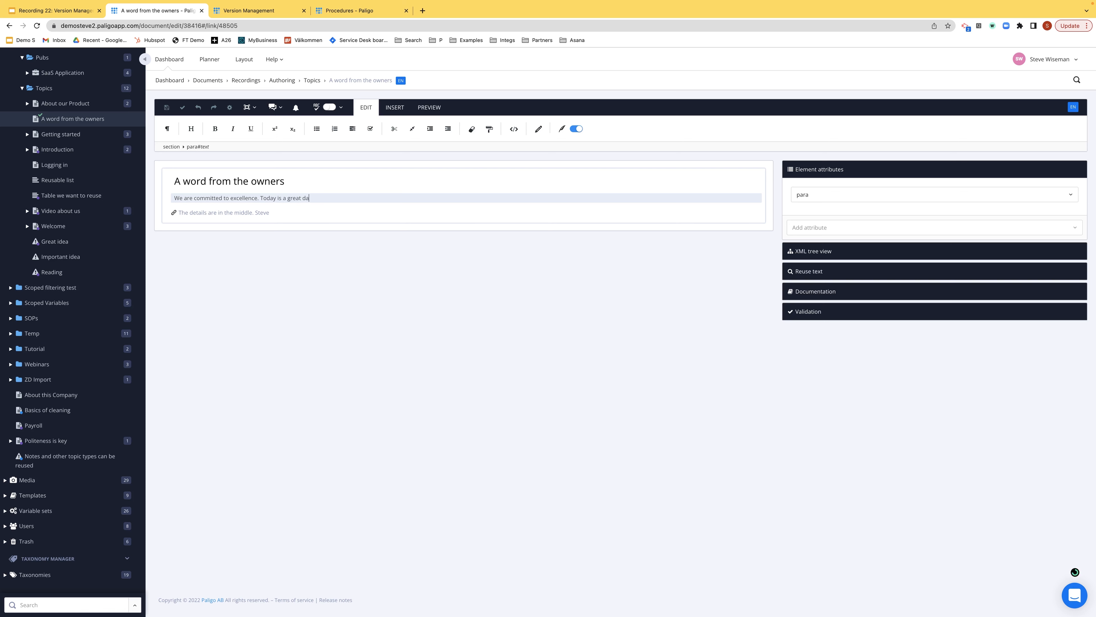
{"action": "type", "text": "y."}
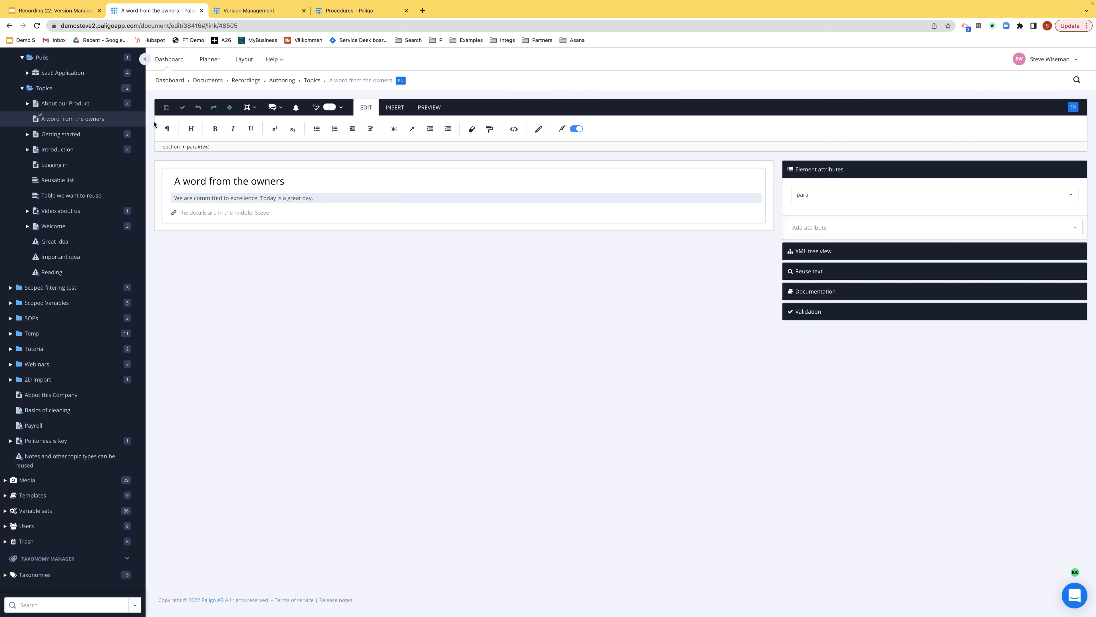
{"action": "left_click", "coordinate": [166, 107]}
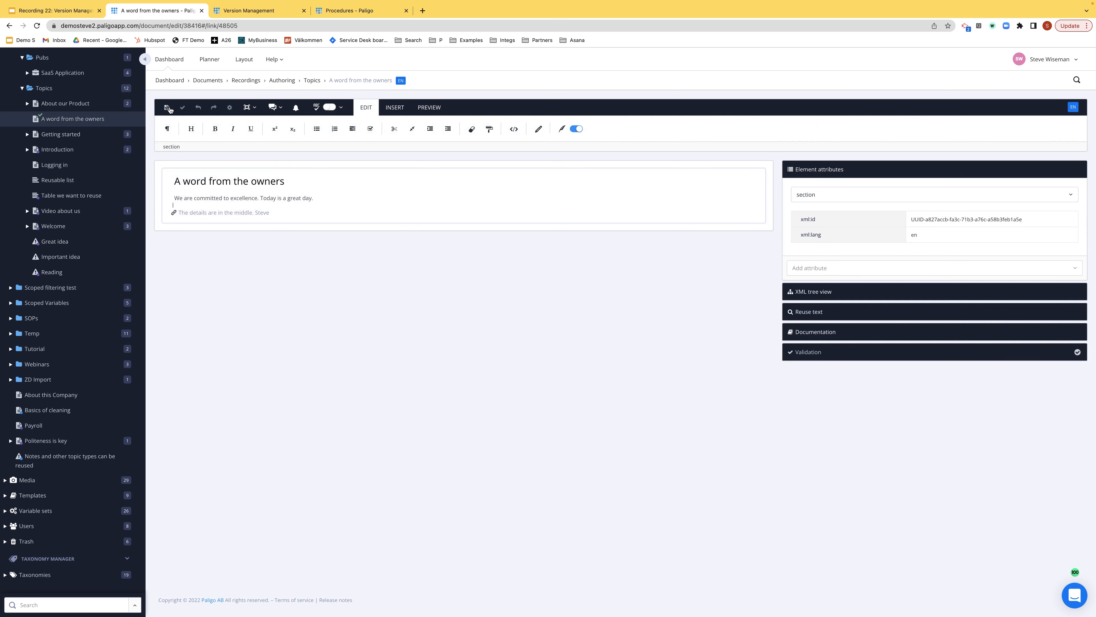
{"action": "mouse_move", "coordinate": [168, 108]}
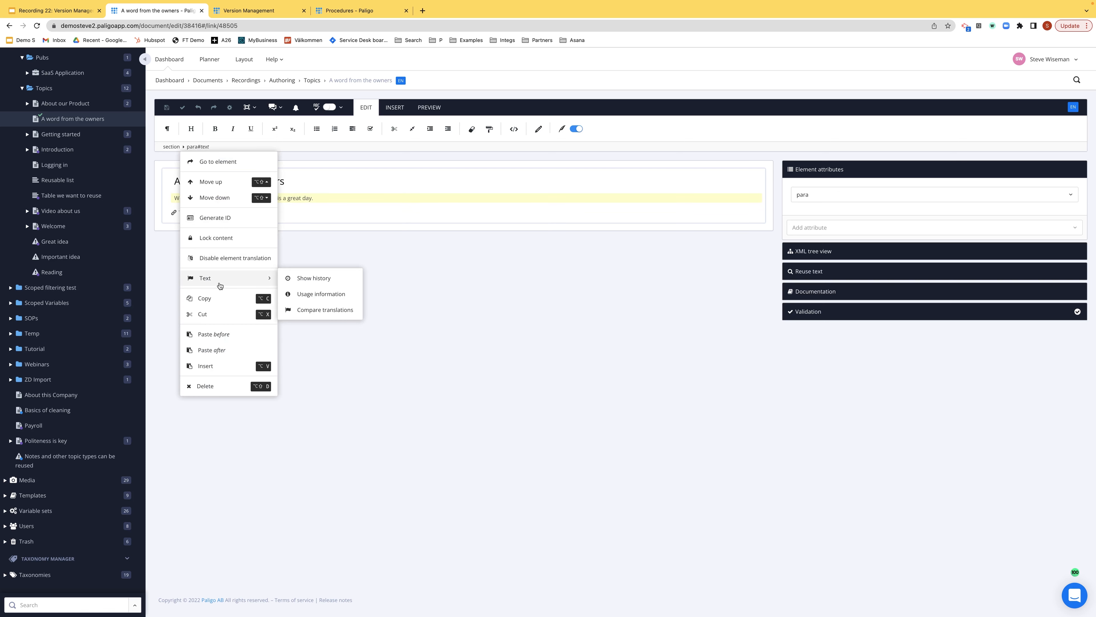
Compare the paragraph's September and today's text versions, highlighting the added 'Today is a great day.'
{"action": "left_click", "coordinate": [314, 277]}
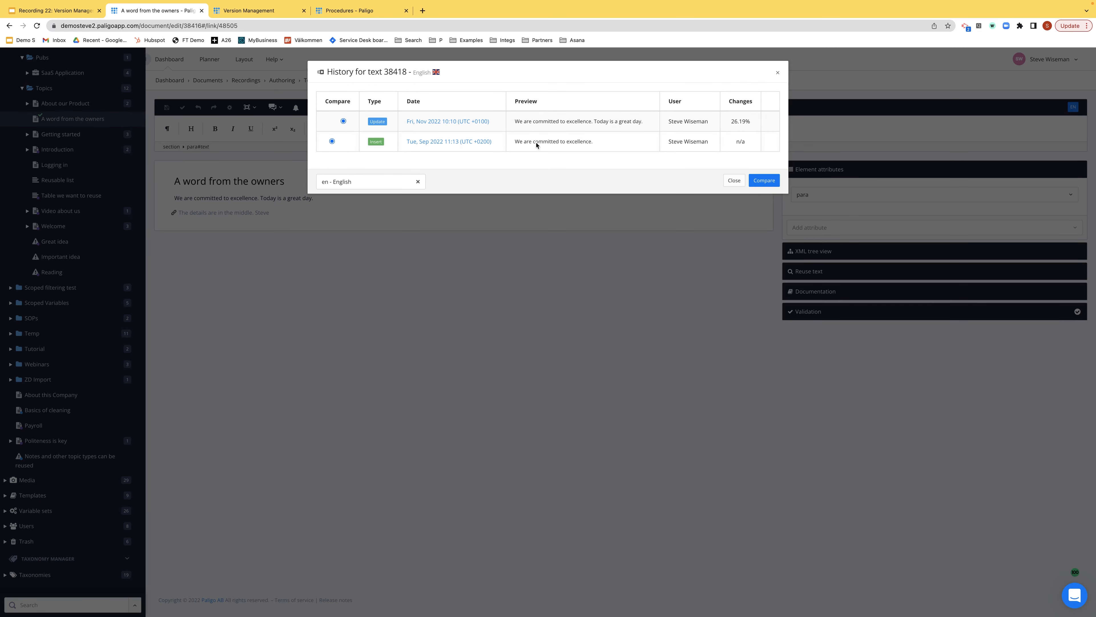
{"action": "mouse_move", "coordinate": [545, 122]}
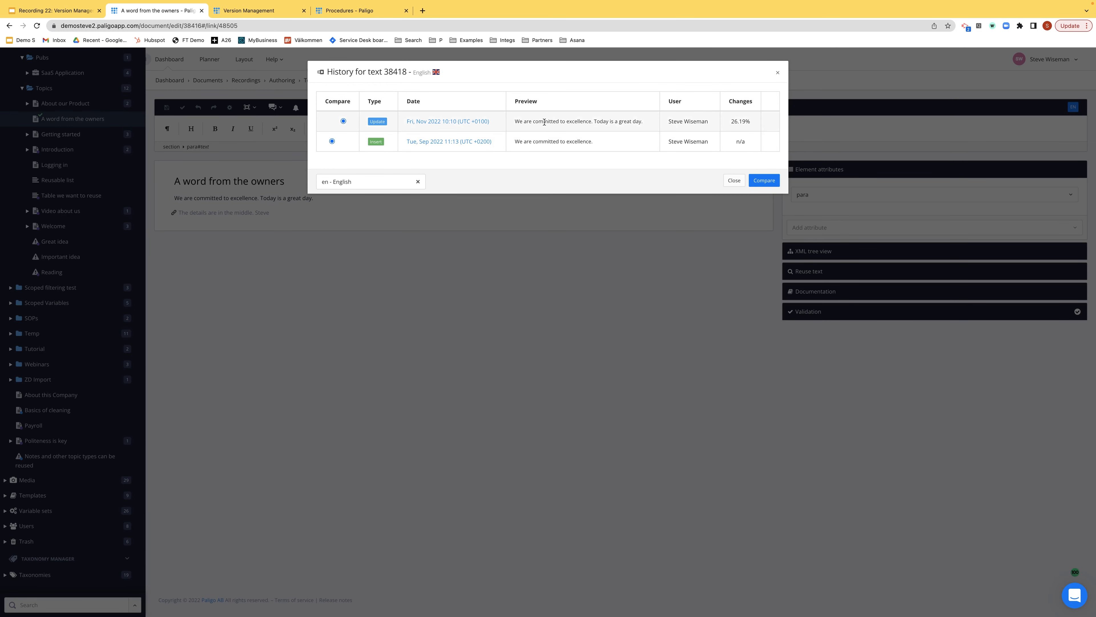
{"action": "mouse_move", "coordinate": [763, 190]}
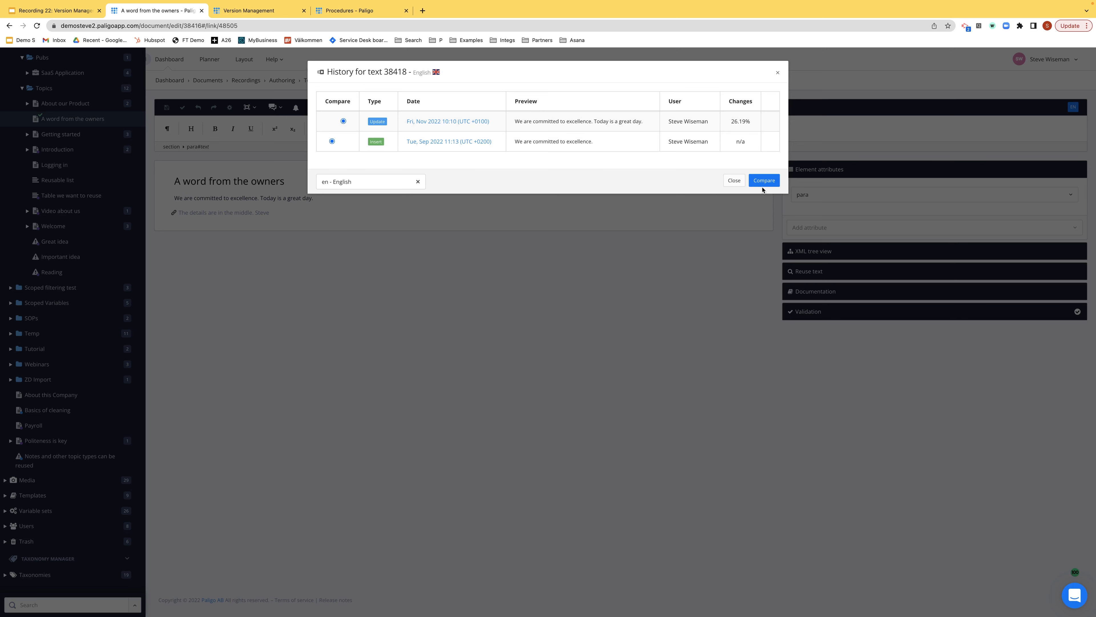
{"action": "left_click", "coordinate": [764, 180]}
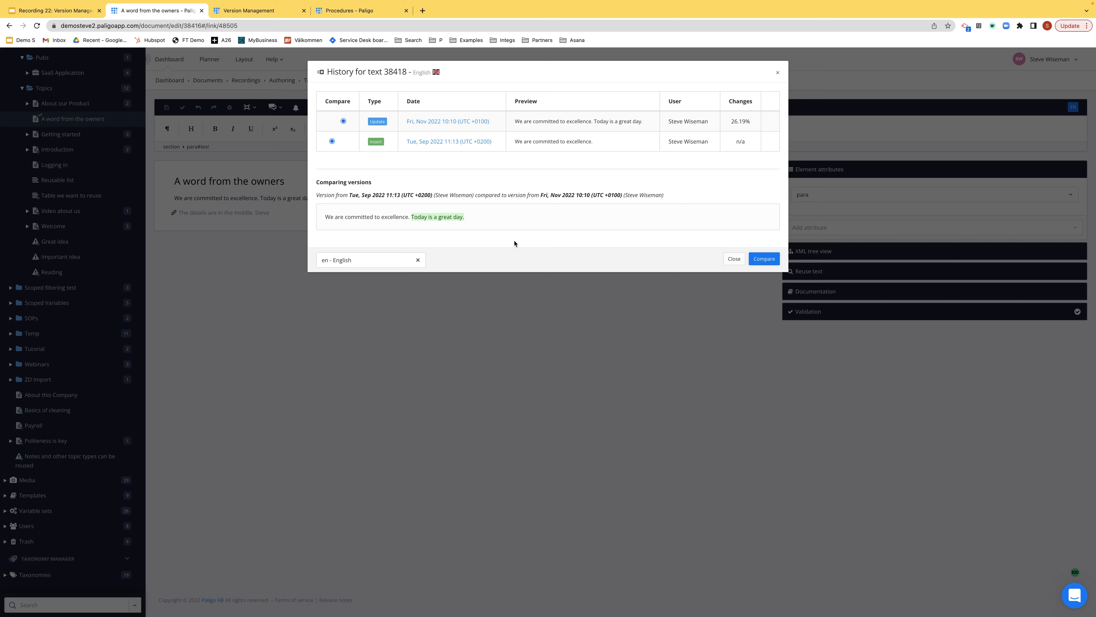
{"action": "mouse_move", "coordinate": [641, 129]}
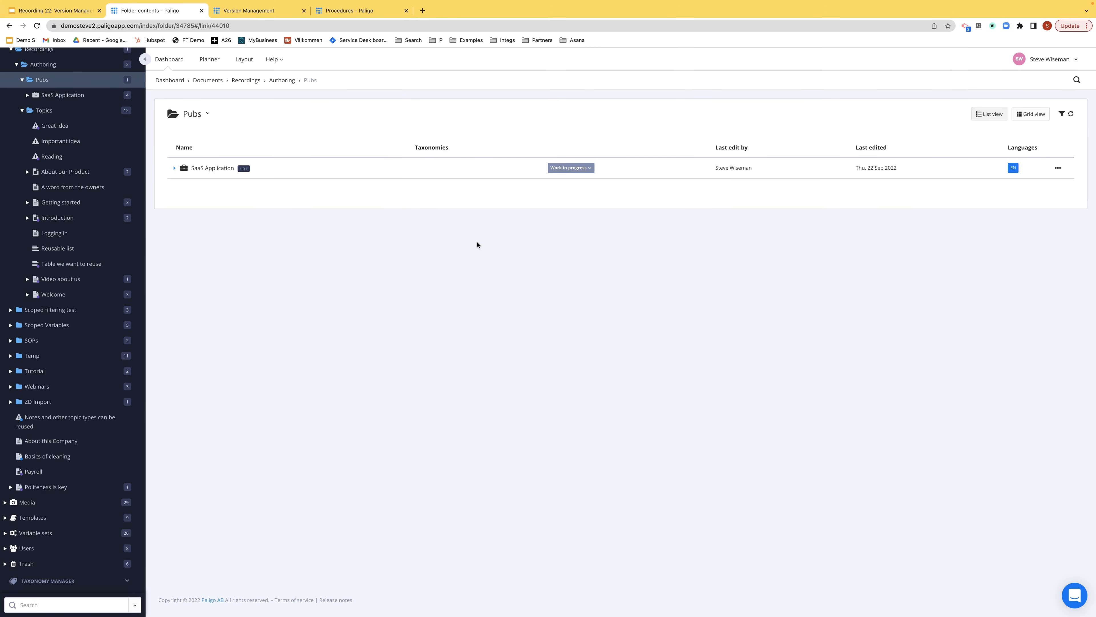
{"action": "mouse_move", "coordinate": [326, 174]}
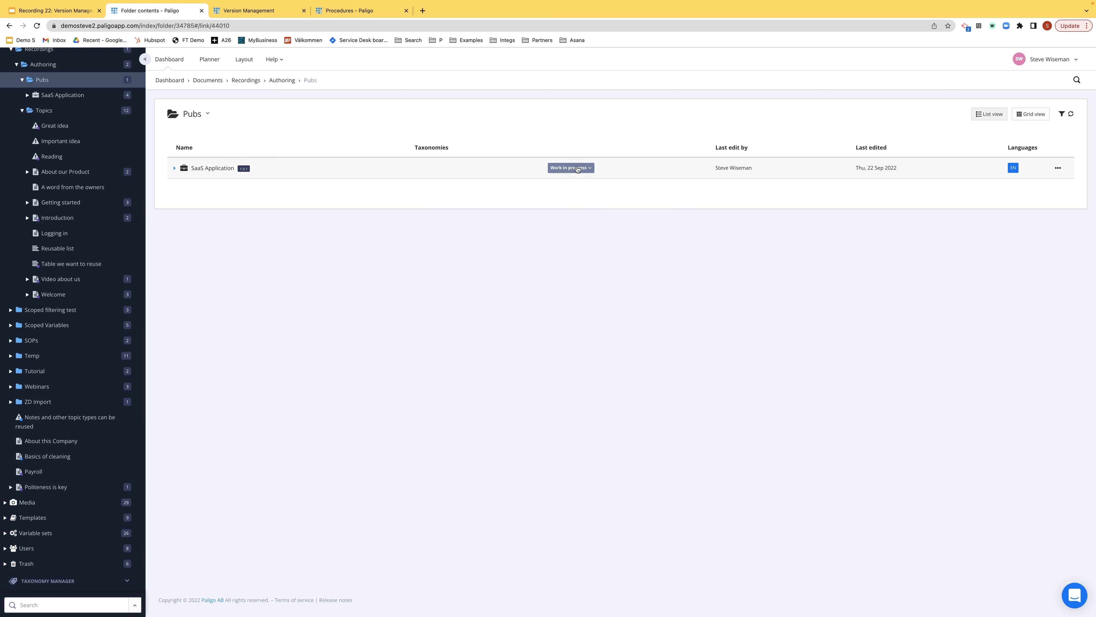
{"action": "left_click", "coordinate": [570, 168]}
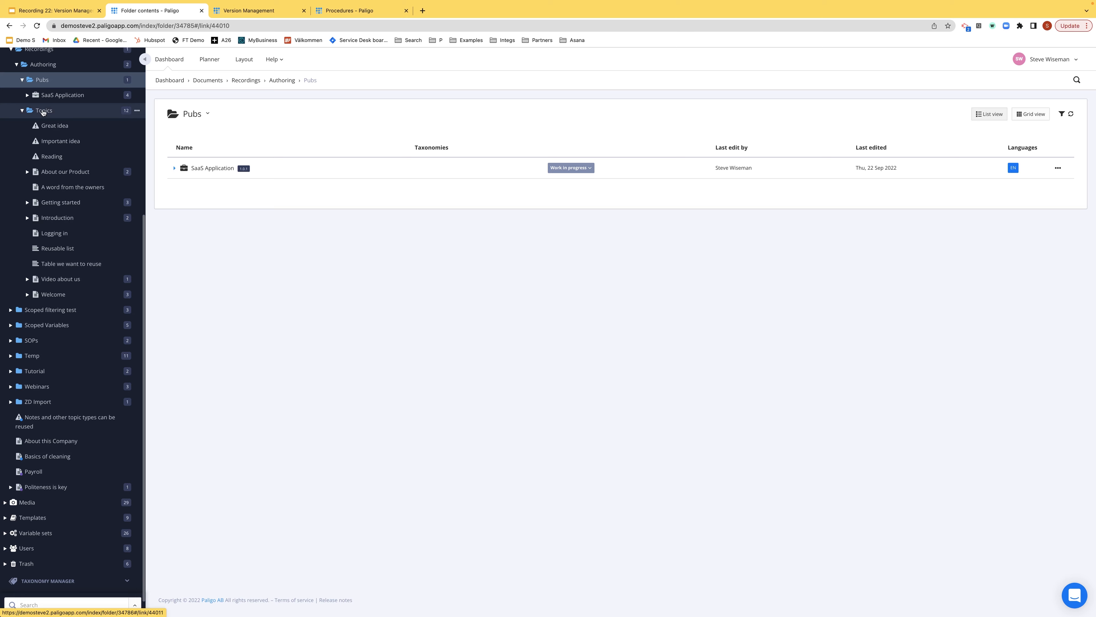
{"action": "left_click", "coordinate": [44, 109]}
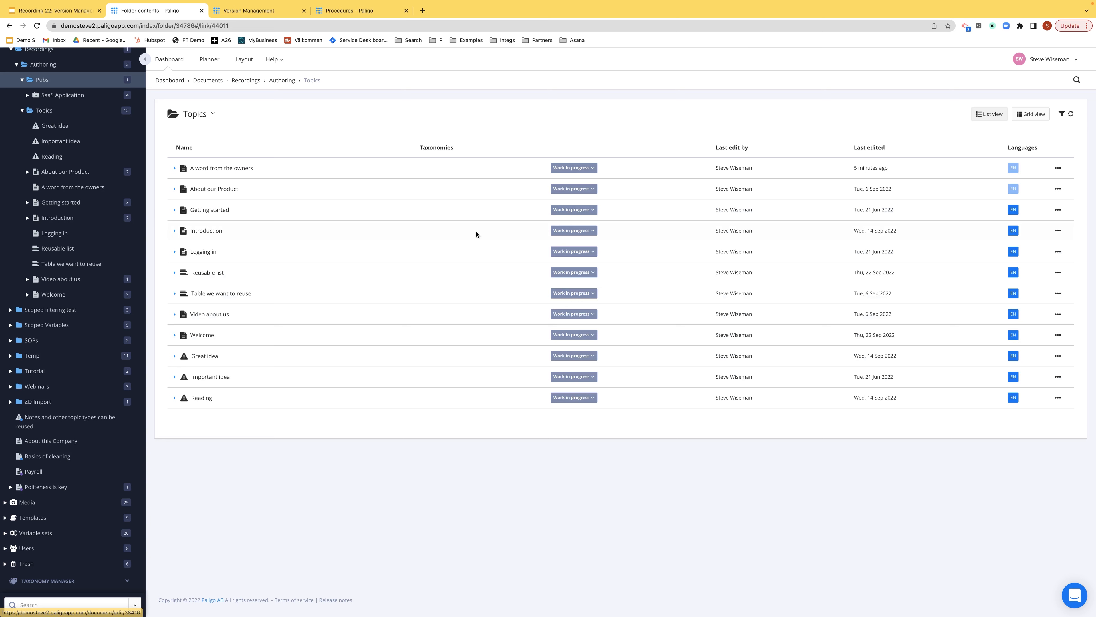
{"action": "left_click", "coordinate": [572, 189]}
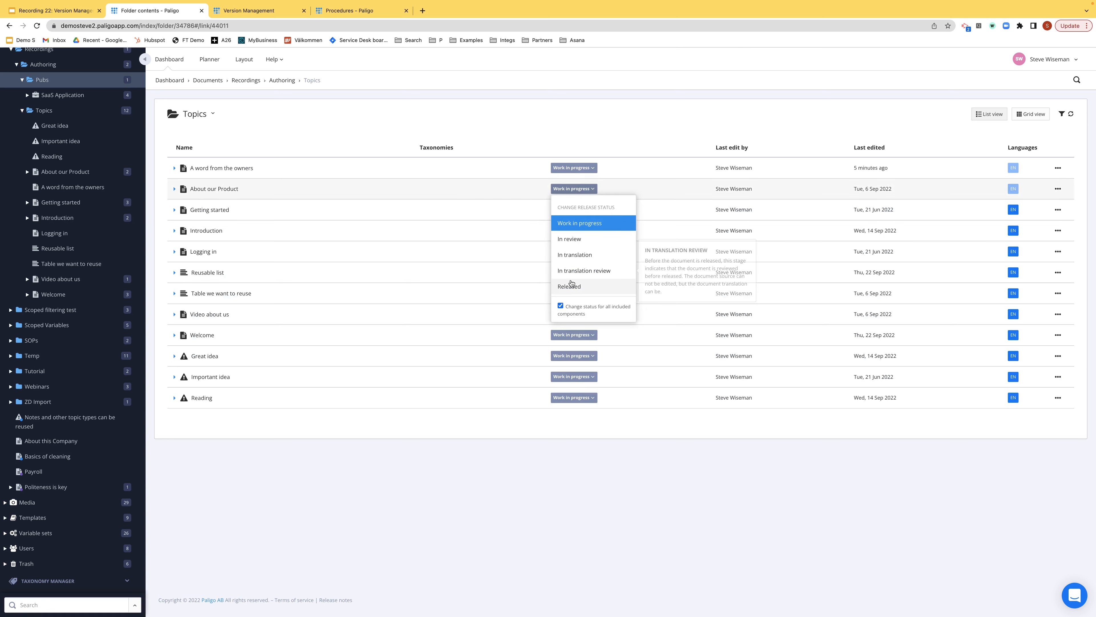
{"action": "mouse_move", "coordinate": [520, 129]}
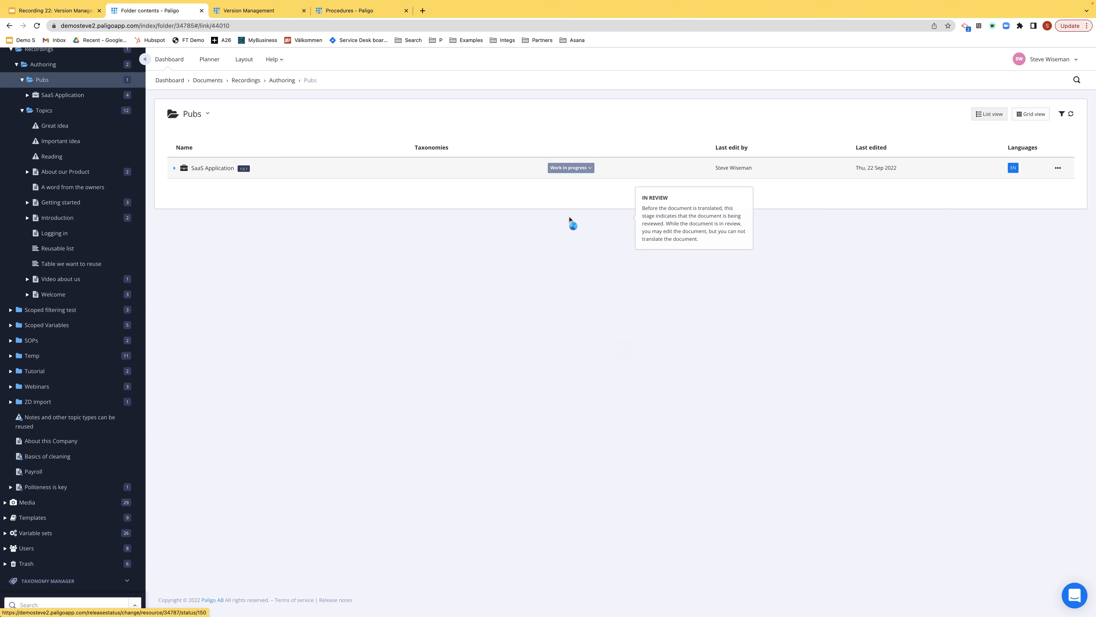
Mark SaaS Application as In review in the Pubs folder, creating snapshot 1.0.3
{"action": "left_click", "coordinate": [569, 167]}
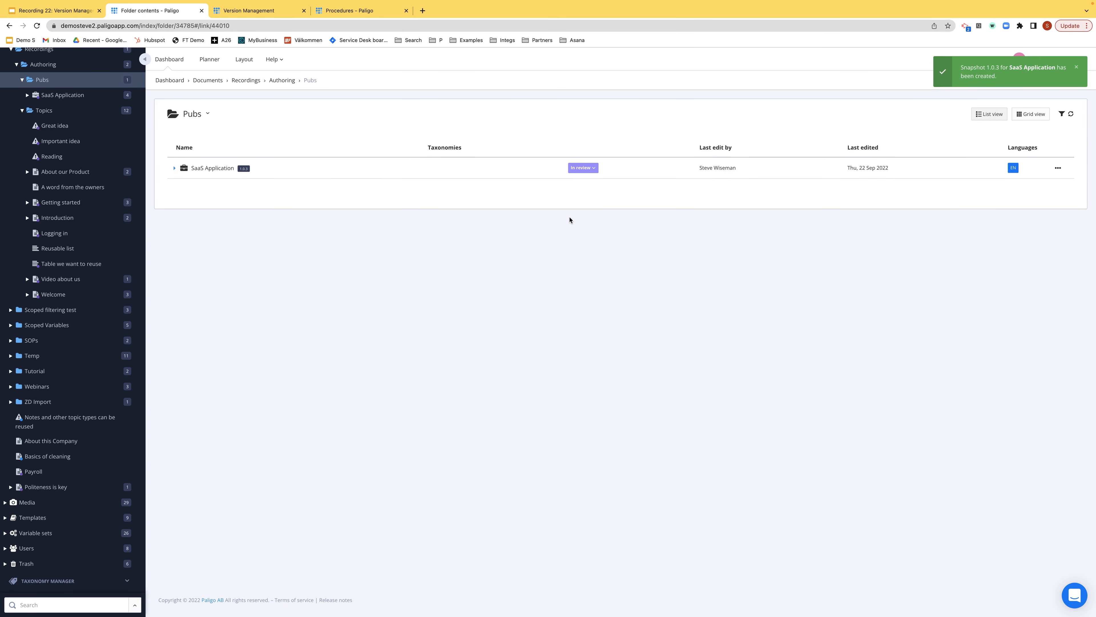
{"action": "mouse_move", "coordinate": [579, 202]}
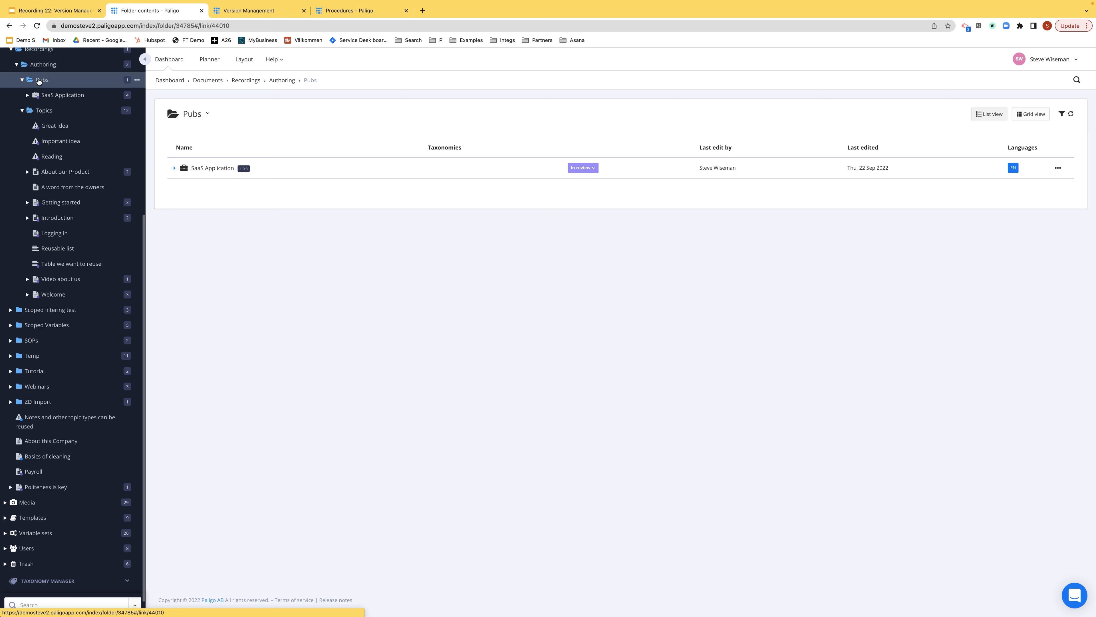
Create a new major release of SaaS Application commented V 2.1.1, leaving minor release unchecked
{"action": "left_click", "coordinate": [581, 167]}
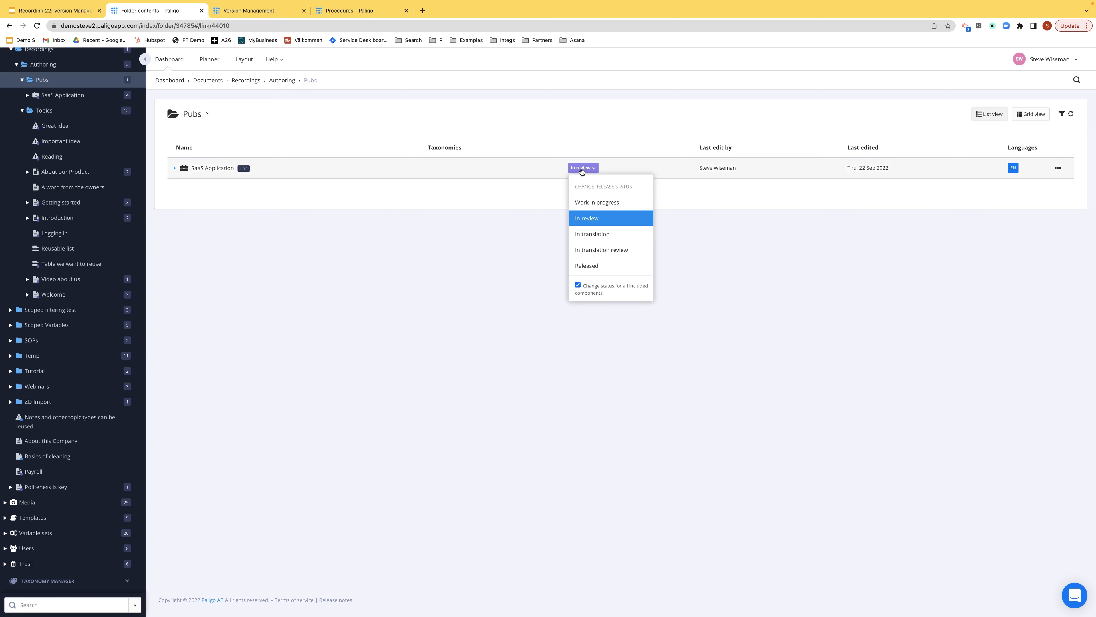
{"action": "mouse_move", "coordinate": [586, 266]}
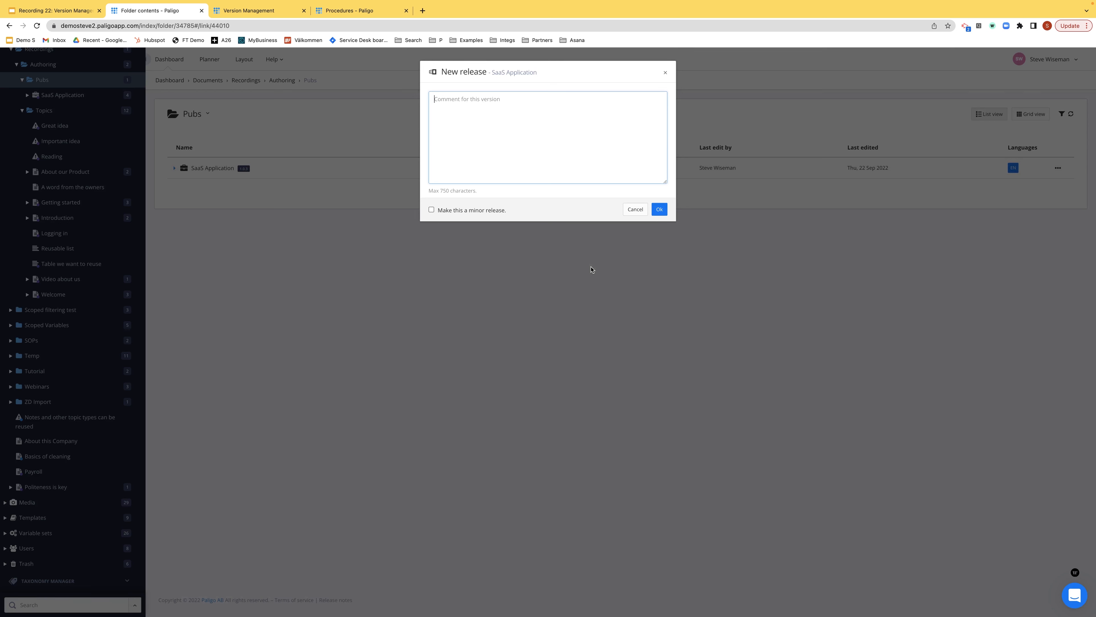
{"action": "type", "text": "v 2"}
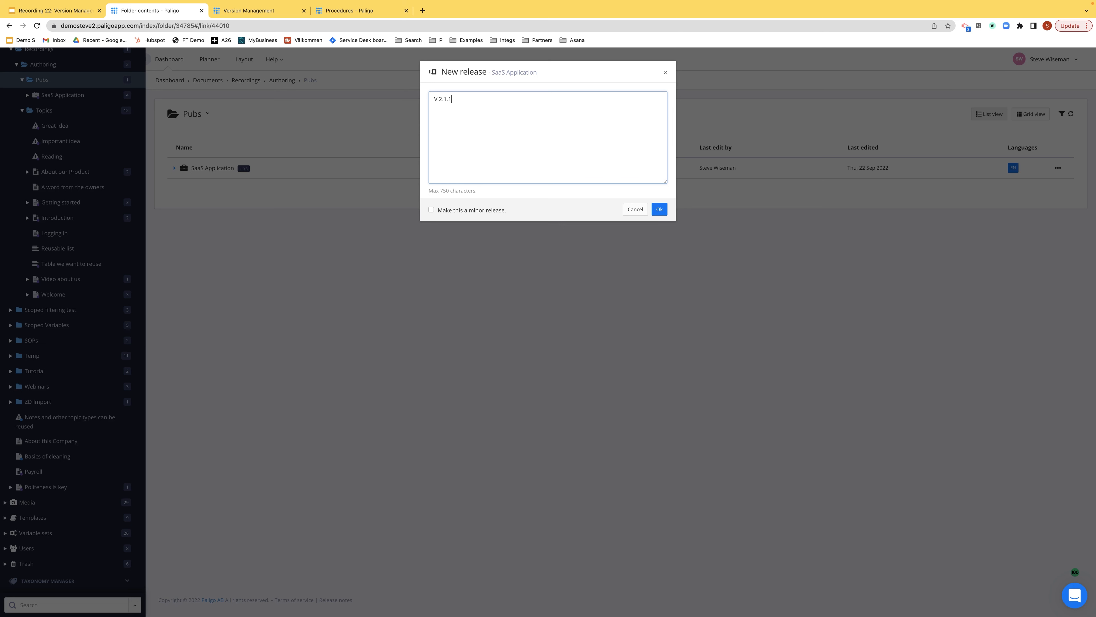
{"action": "mouse_move", "coordinate": [457, 213]}
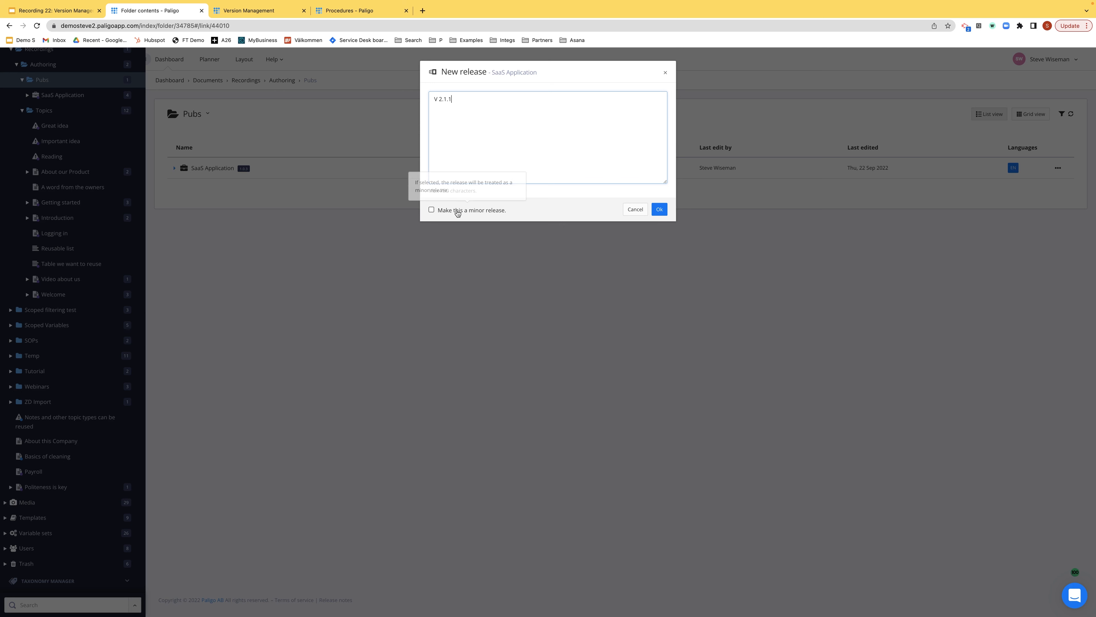
{"action": "mouse_move", "coordinate": [453, 211]}
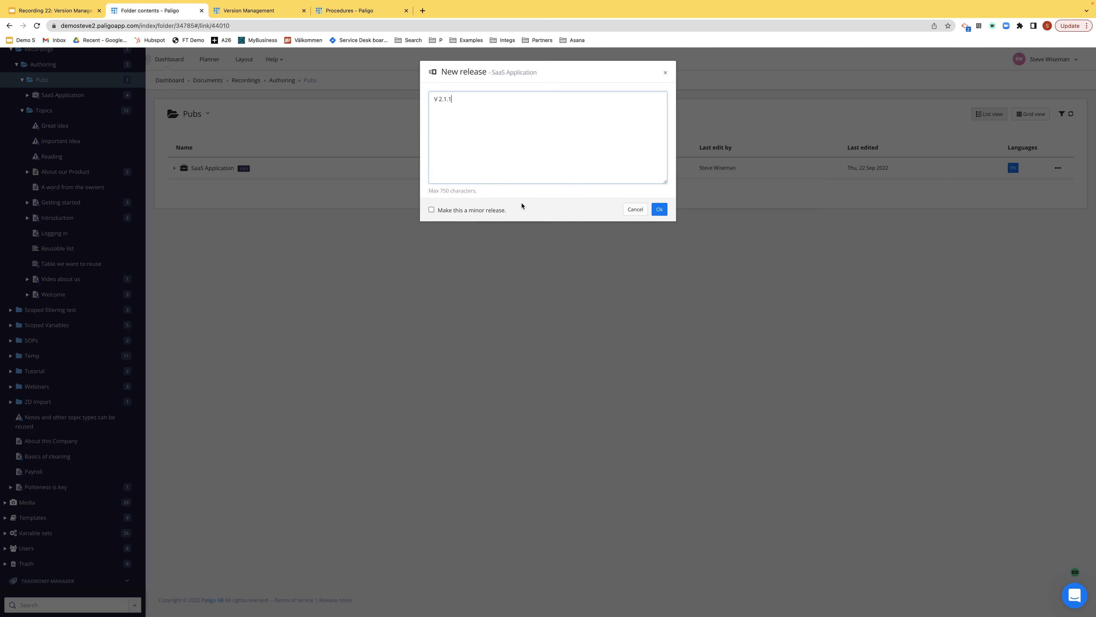
{"action": "mouse_move", "coordinate": [523, 205]}
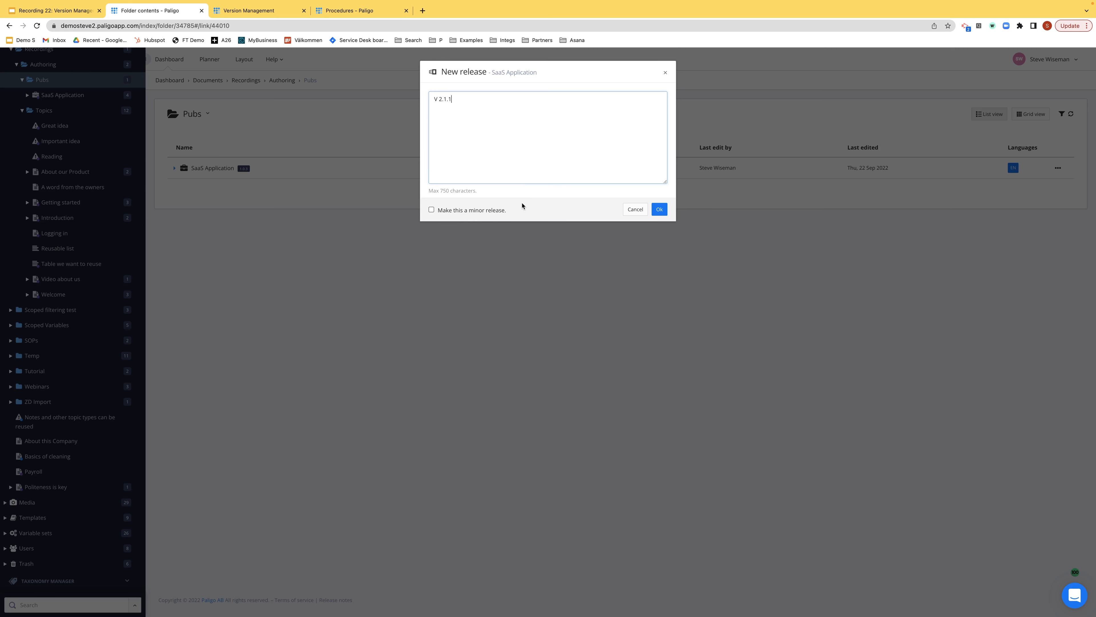
{"action": "mouse_move", "coordinate": [650, 228]}
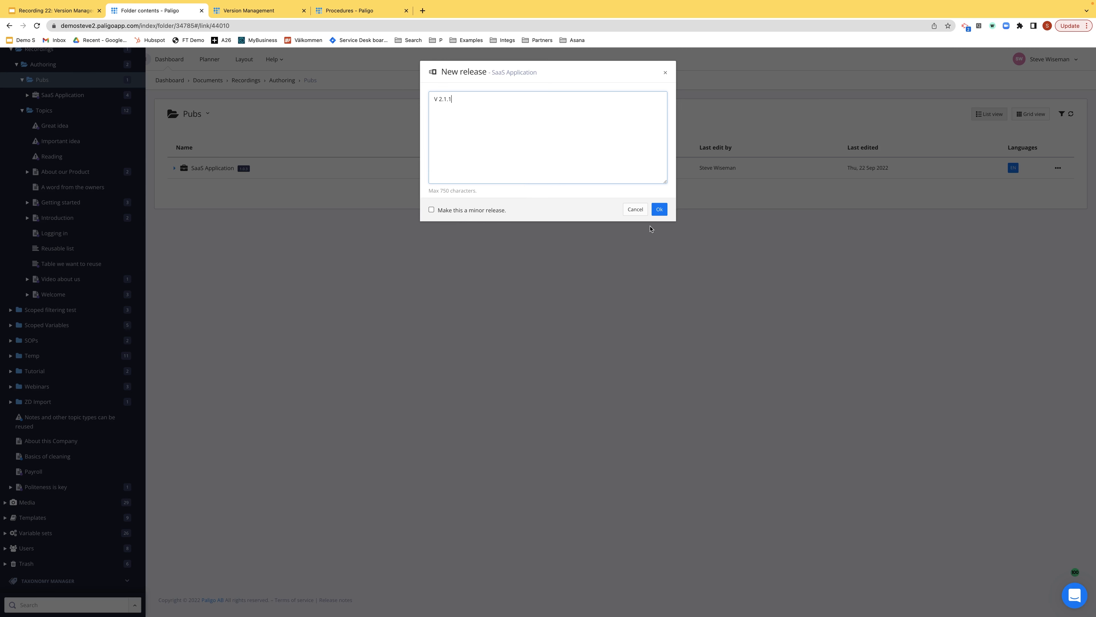
{"action": "left_click", "coordinate": [658, 208]}
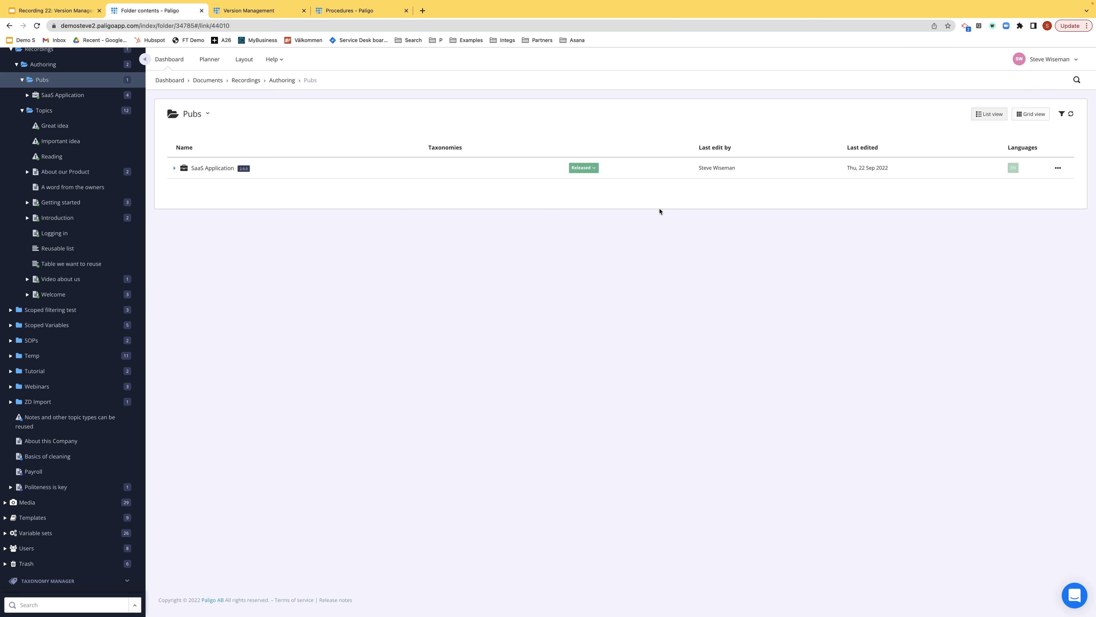
{"action": "mouse_move", "coordinate": [330, 106]}
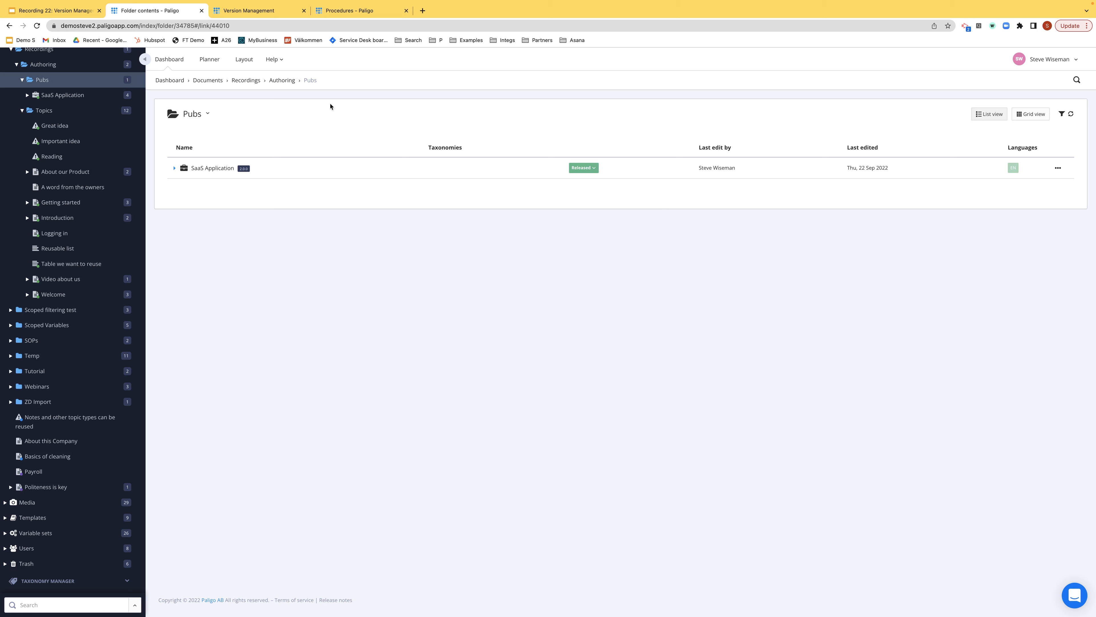
Reload the Pubs folder and expand SaaS Application's details showing English translation progress
{"action": "left_click", "coordinate": [43, 110]}
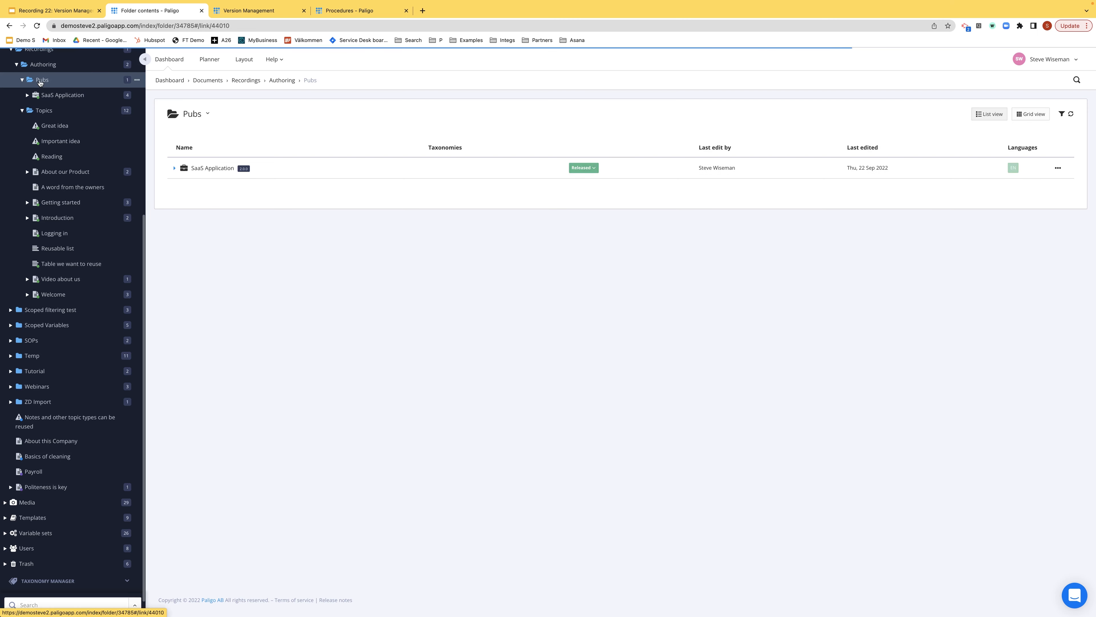
{"action": "left_click", "coordinate": [174, 168]}
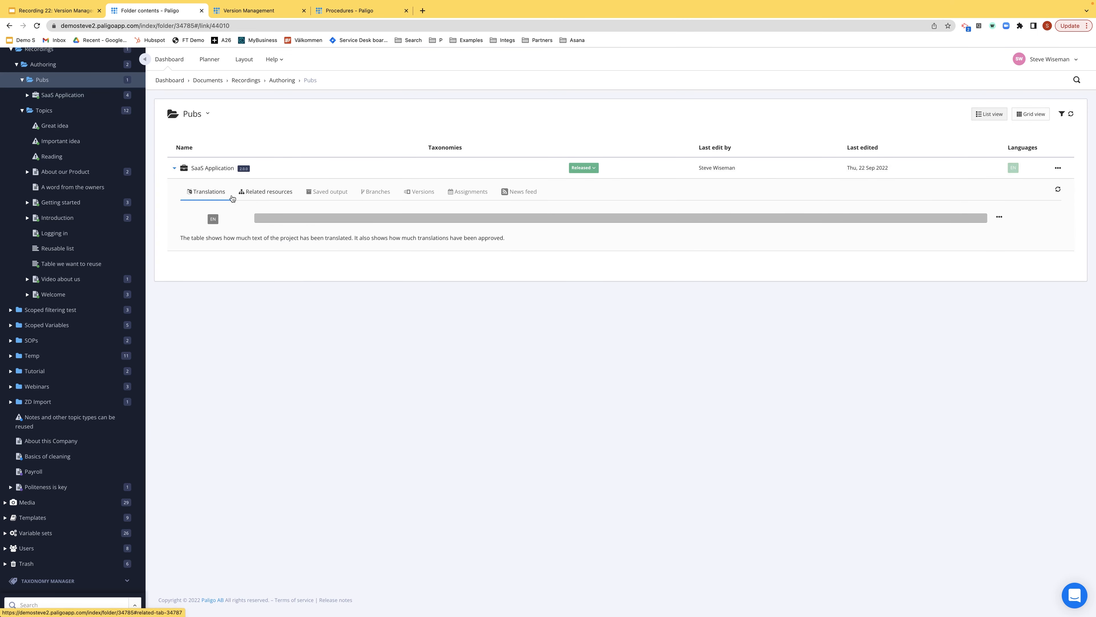
Show SaaS Application's archived versions listing 2.0.0 with comment V 2.1.1, leaving the comment unchanged
{"action": "left_click", "coordinate": [268, 192]}
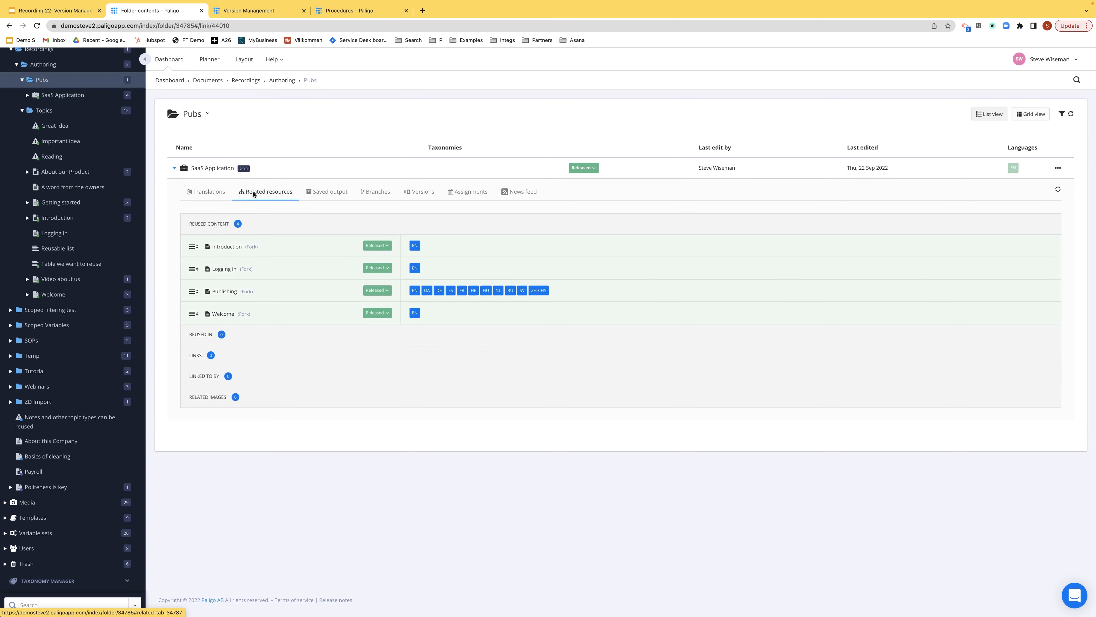
{"action": "mouse_move", "coordinate": [264, 194]}
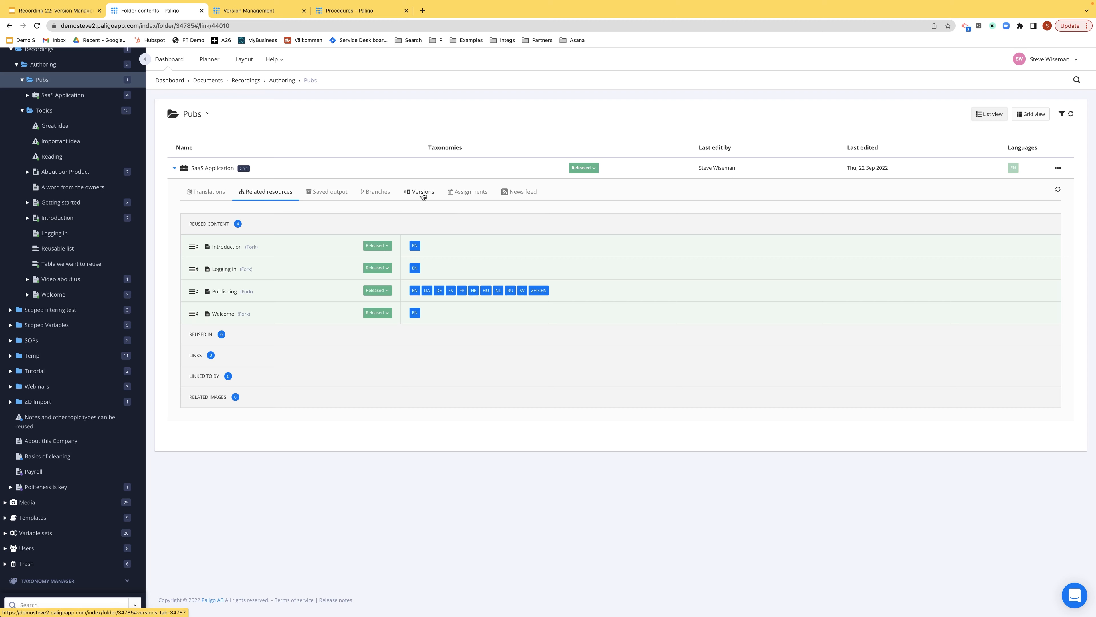
{"action": "left_click", "coordinate": [422, 192]}
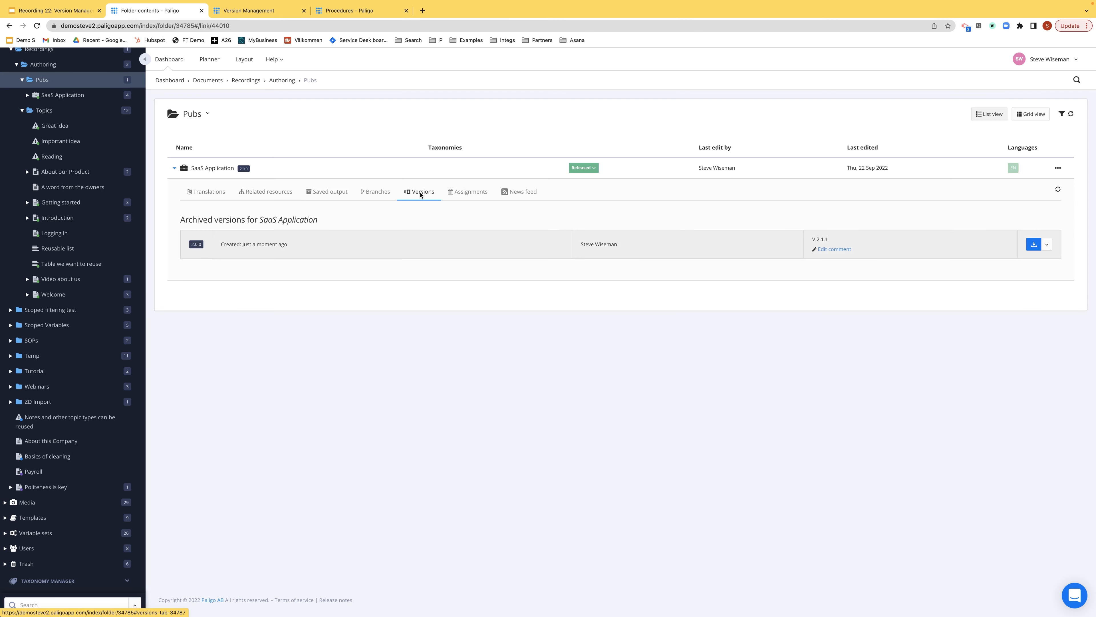
{"action": "mouse_move", "coordinate": [738, 262]}
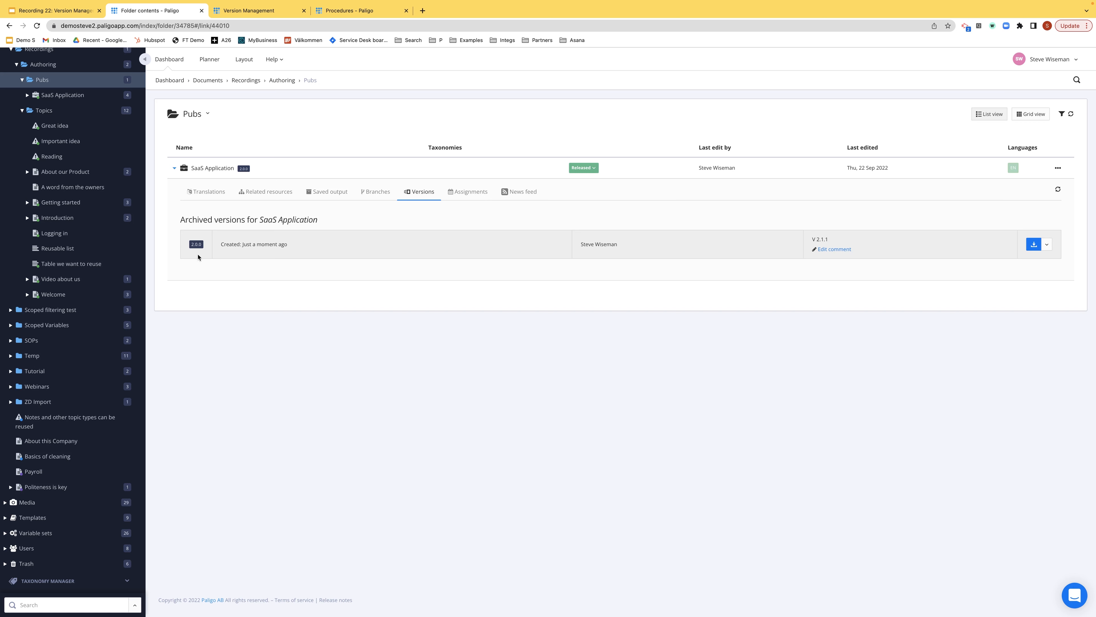
{"action": "mouse_move", "coordinate": [625, 272]}
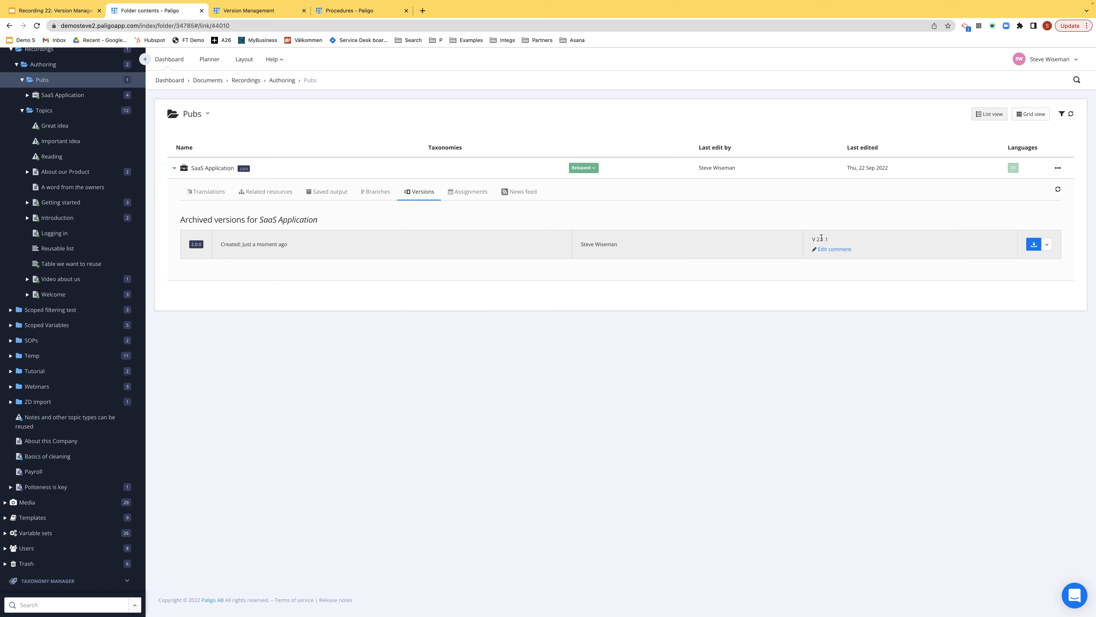
{"action": "left_click", "coordinate": [833, 249]}
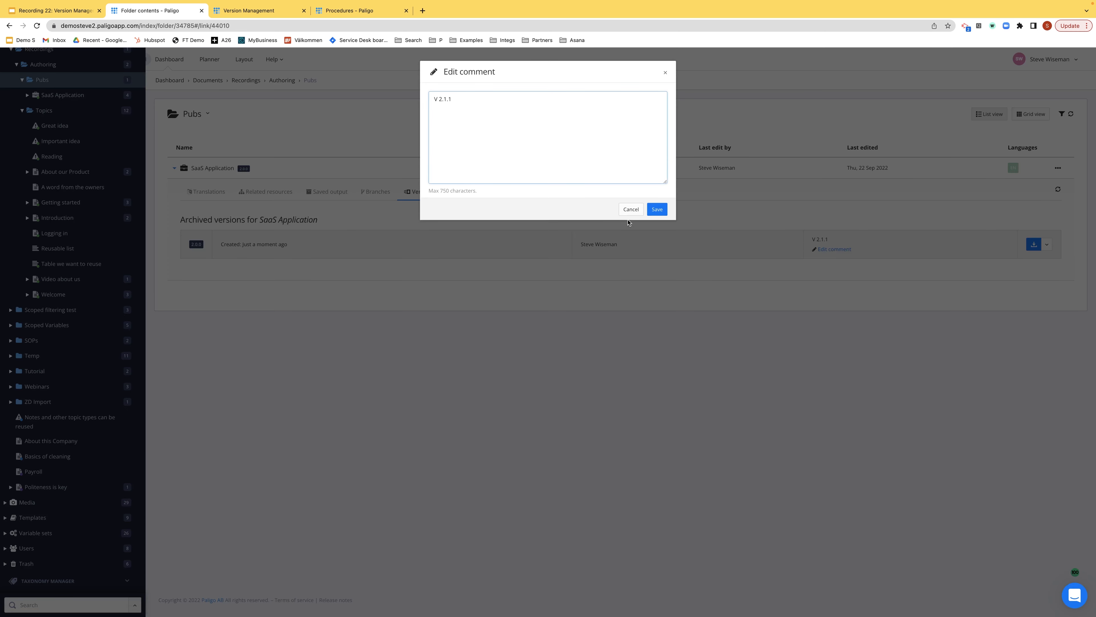
{"action": "left_click", "coordinate": [656, 209]}
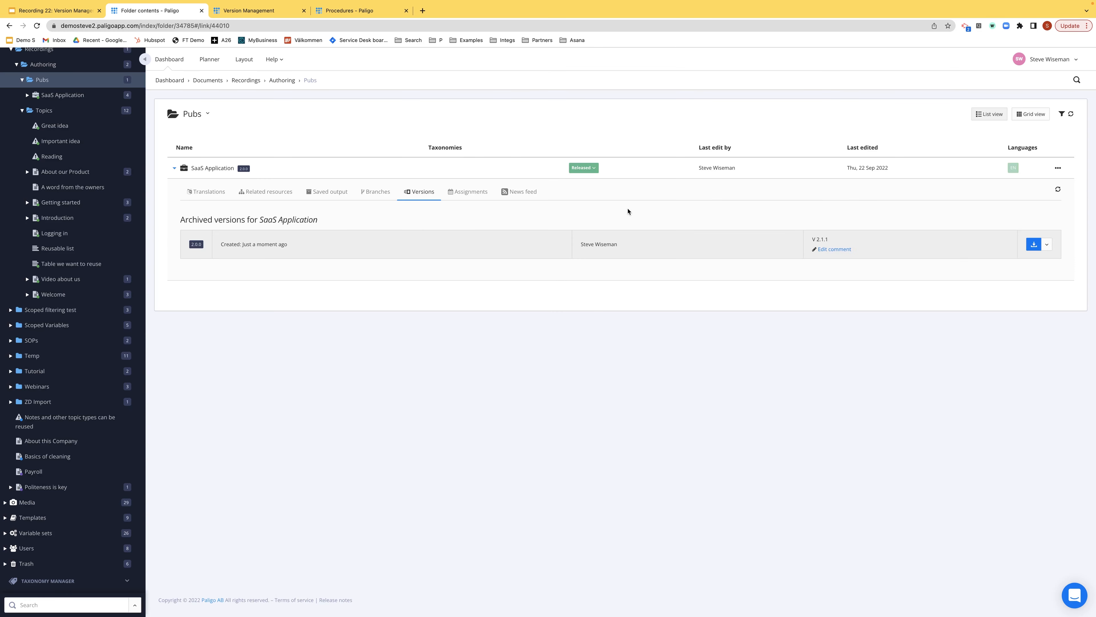
{"action": "mouse_move", "coordinate": [633, 215]}
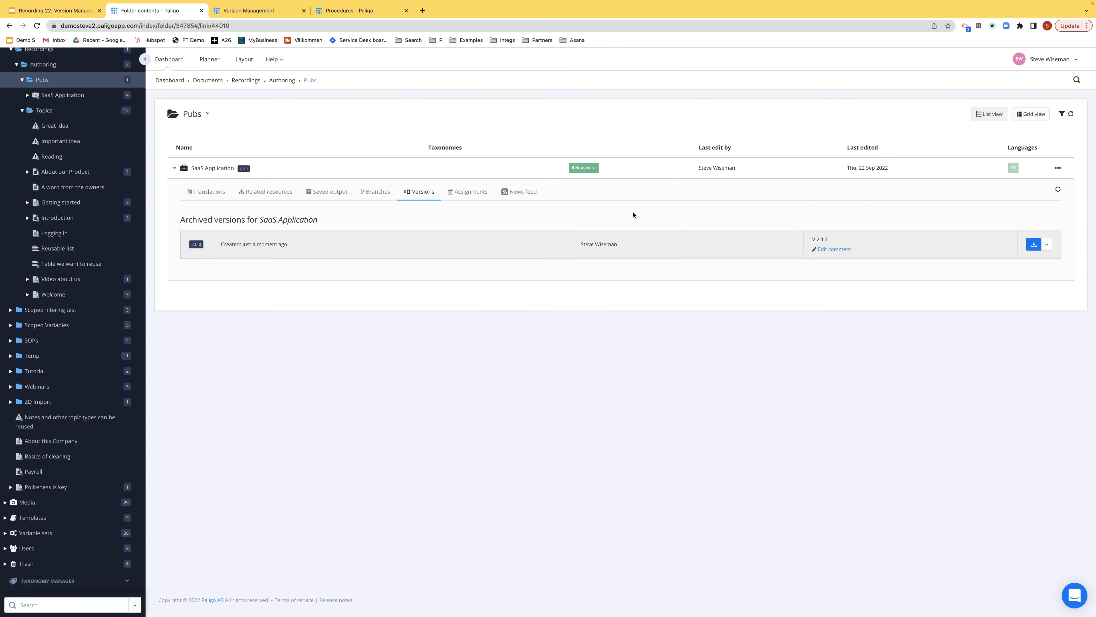
{"action": "left_click", "coordinate": [1046, 244]}
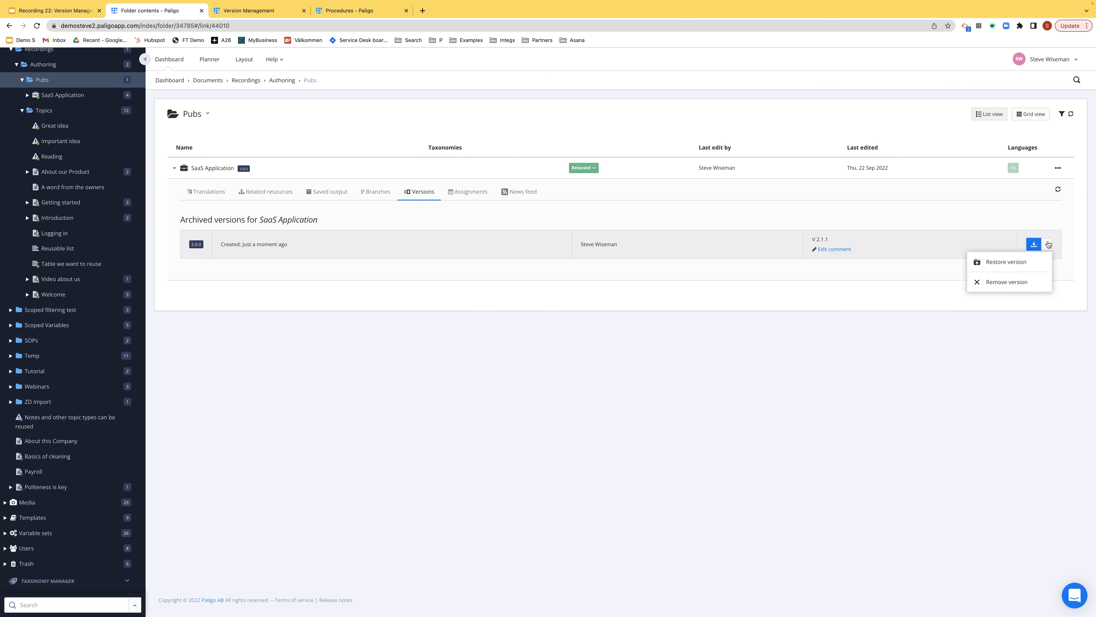
{"action": "mouse_move", "coordinate": [1006, 262]}
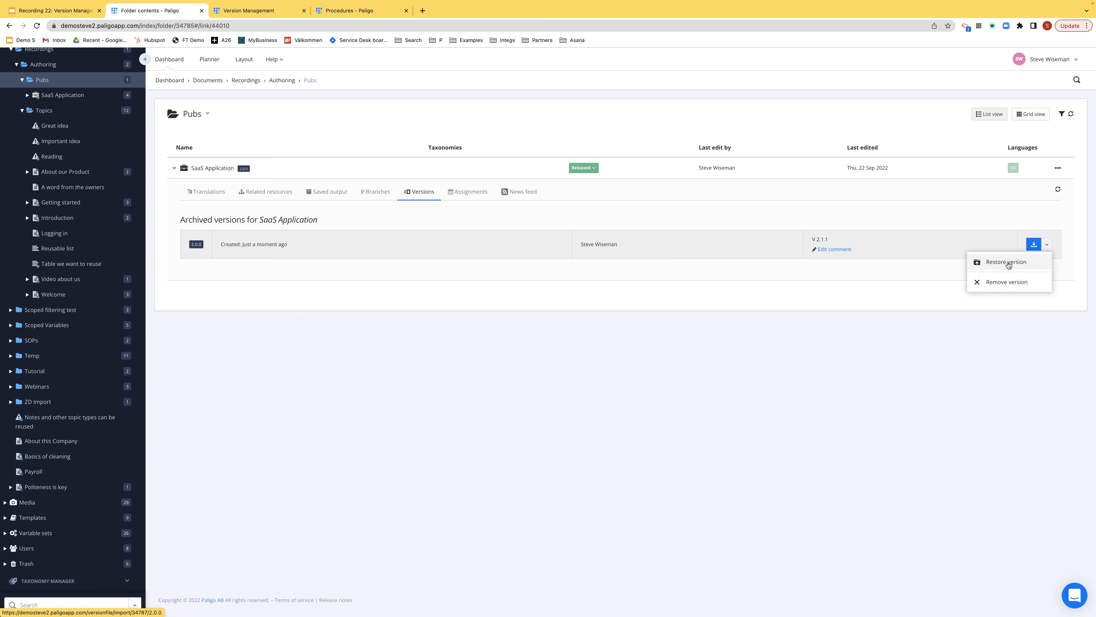
{"action": "left_click", "coordinate": [1006, 262]}
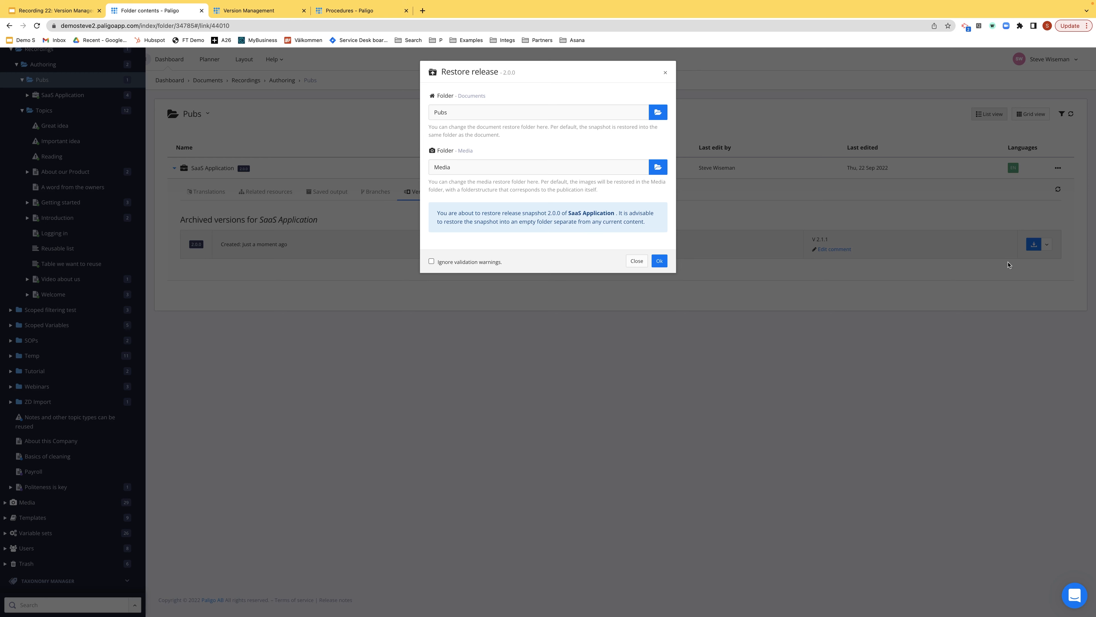
{"action": "mouse_move", "coordinate": [610, 292]}
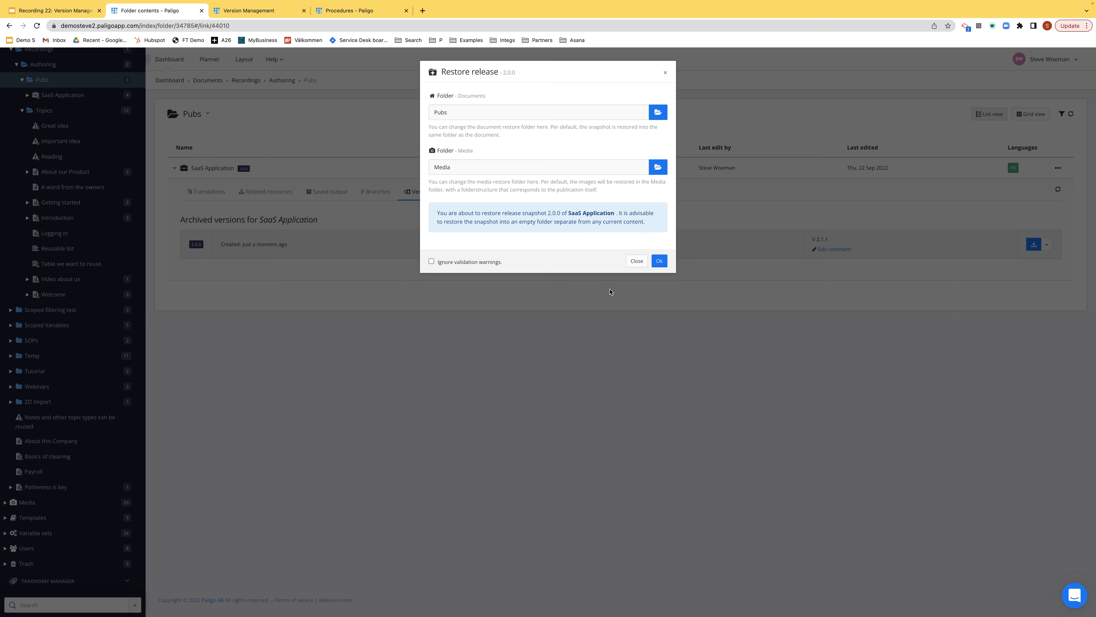
{"action": "left_click", "coordinate": [1033, 244]}
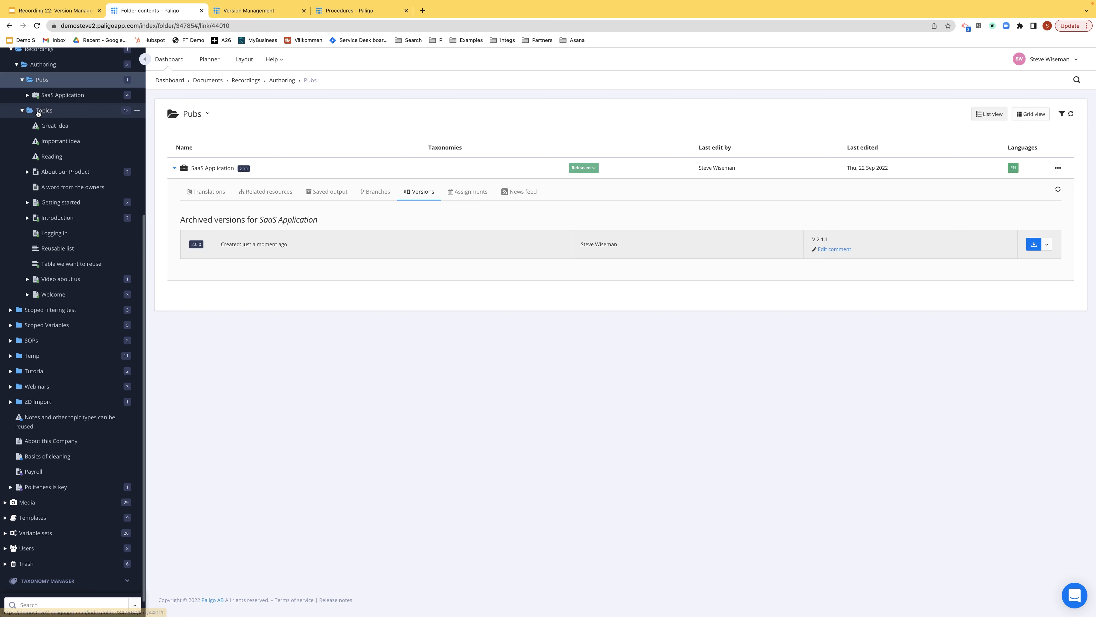
Show the Getting started topic's archived versions in the Topics folder, listing its 2.0.0 snapshot
{"action": "left_click", "coordinate": [43, 110]}
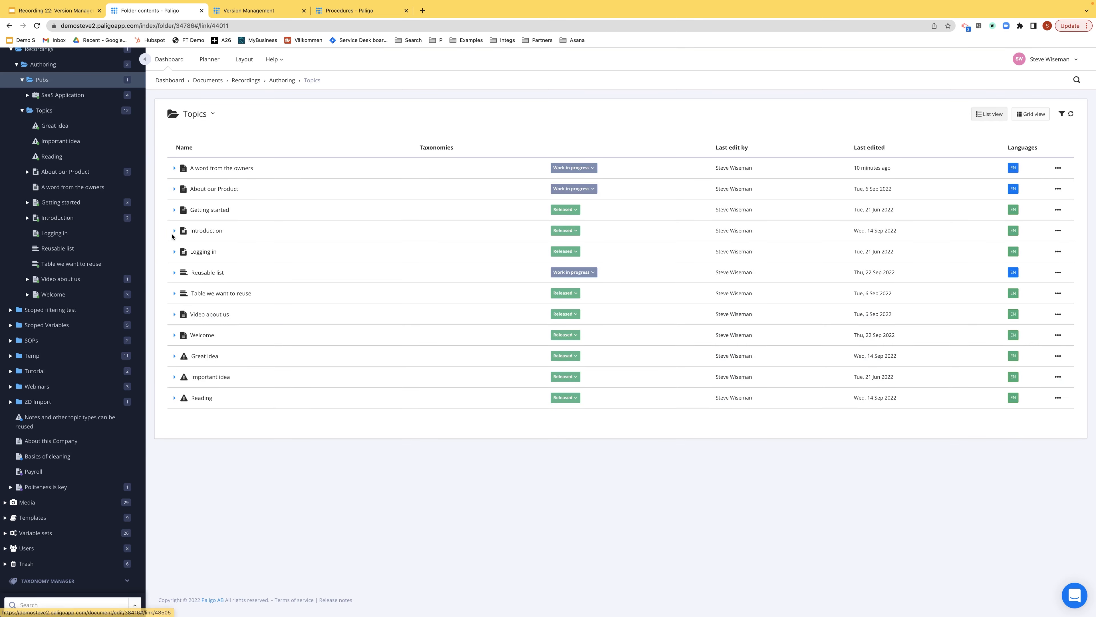
{"action": "left_click", "coordinate": [174, 208]}
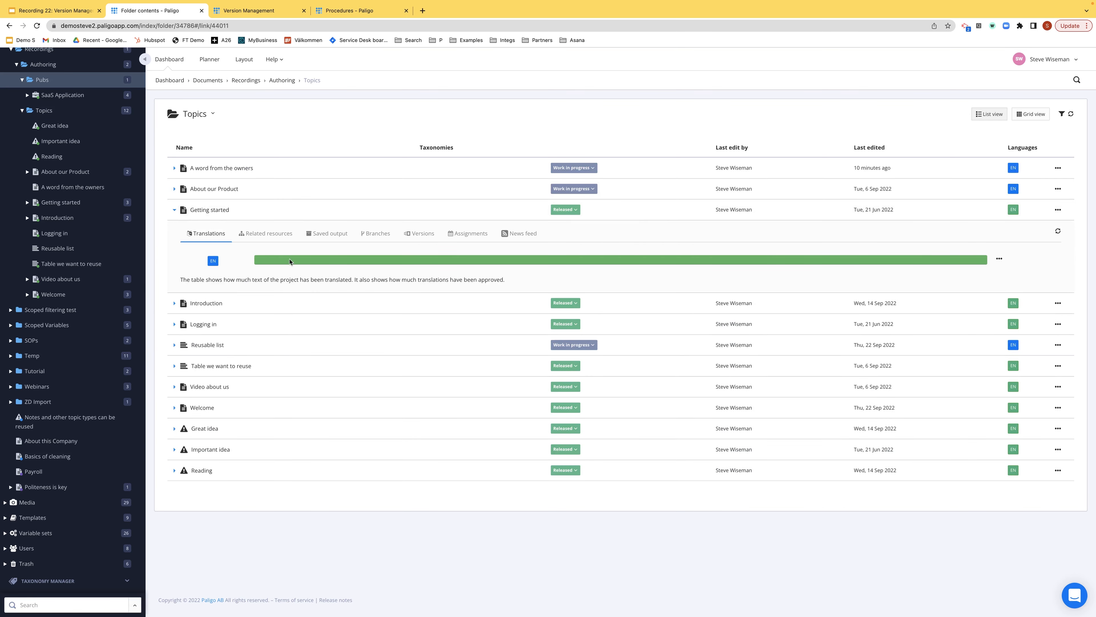
{"action": "left_click", "coordinate": [420, 233]}
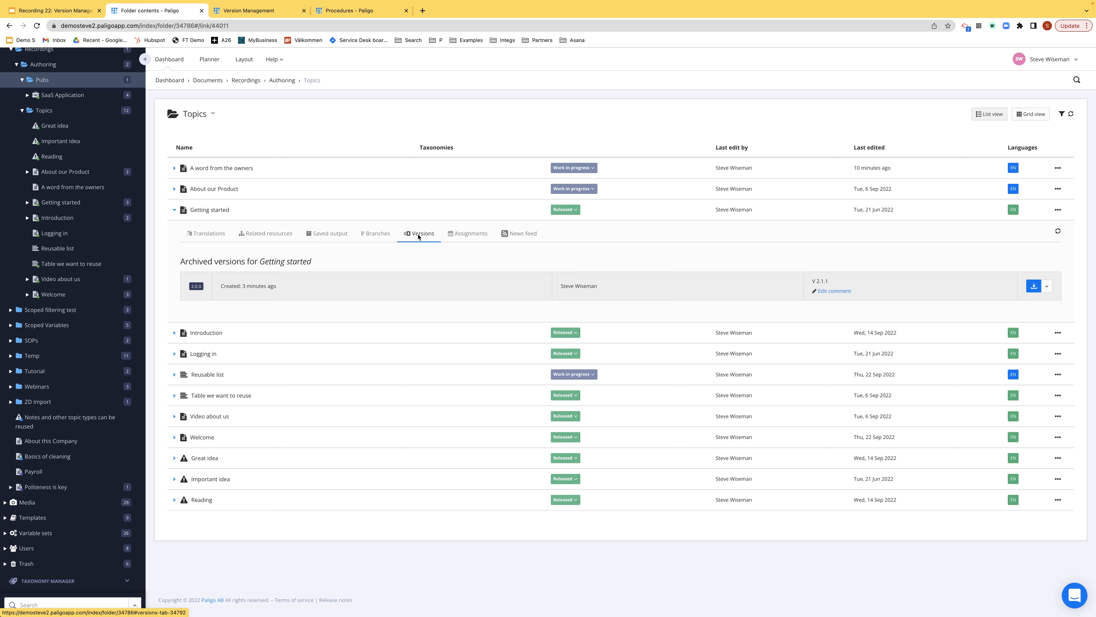